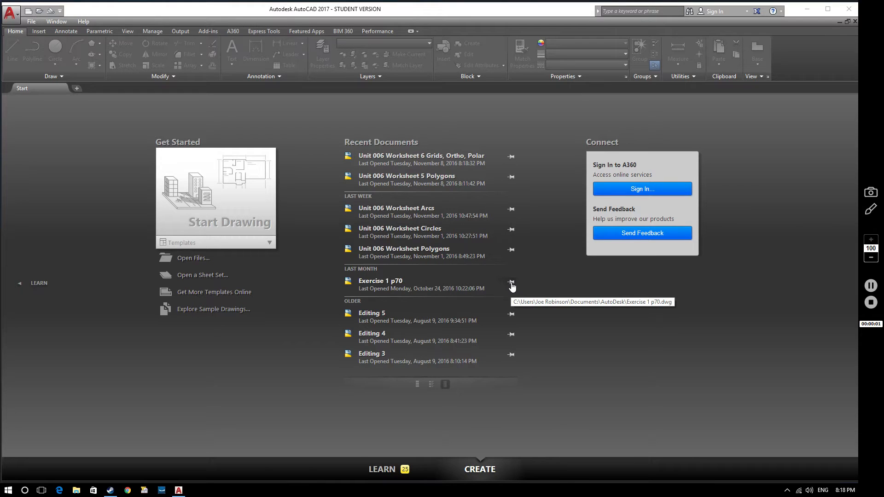
{"action": "mouse_move", "coordinate": [271, 270]}
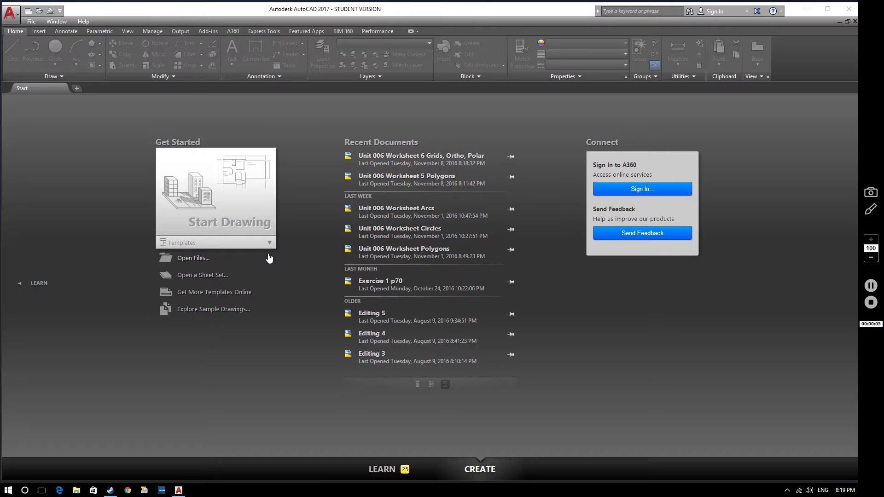
{"action": "mouse_move", "coordinate": [291, 254]}
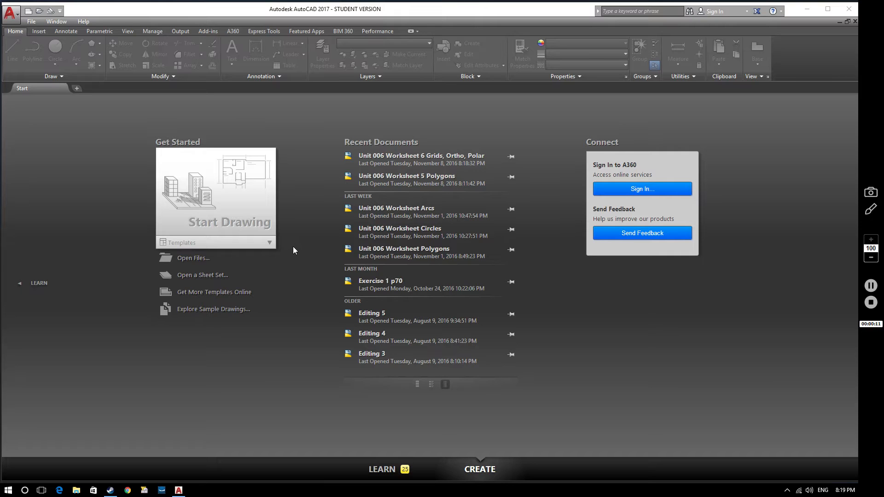
{"action": "mouse_move", "coordinate": [299, 257]}
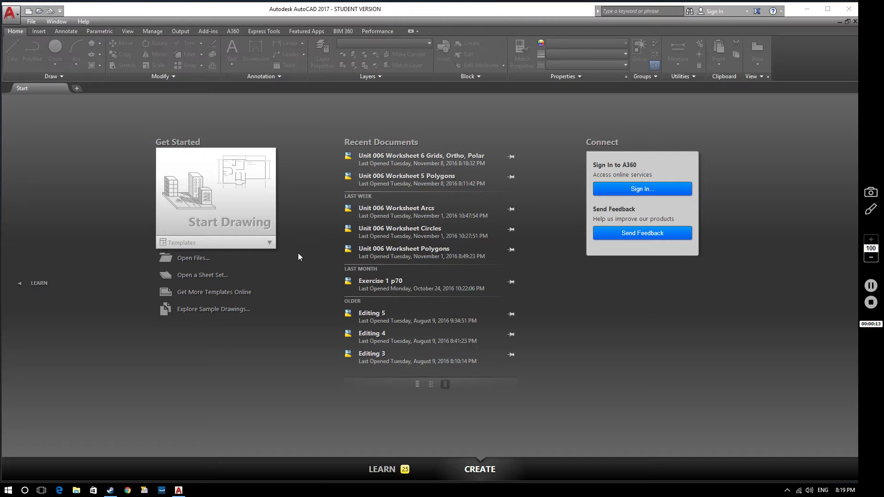
{"action": "mouse_move", "coordinate": [297, 253]}
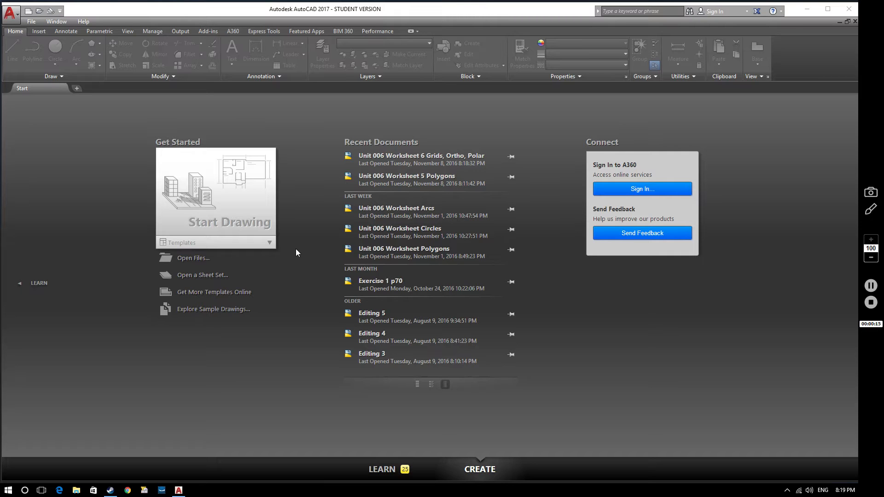
{"action": "mouse_move", "coordinate": [265, 248]}
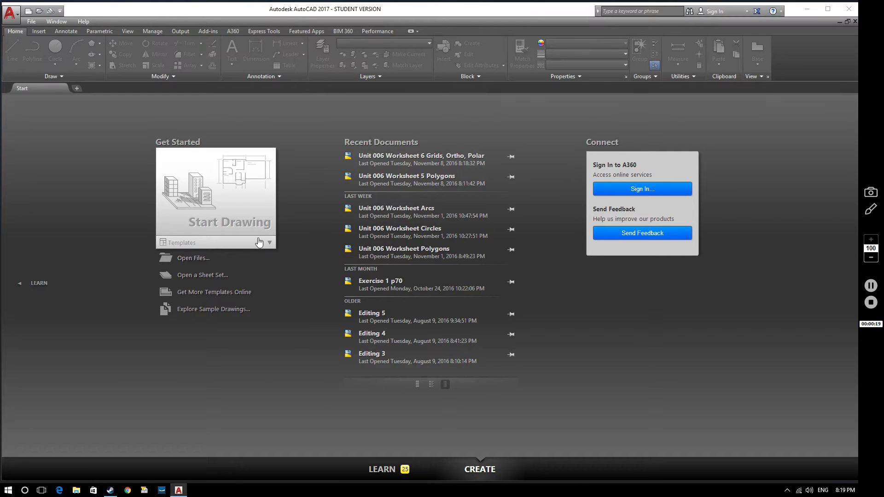
Create Drawing5 from the acadISO -Named Plot Styles.dwt template
{"action": "left_click", "coordinate": [270, 242]}
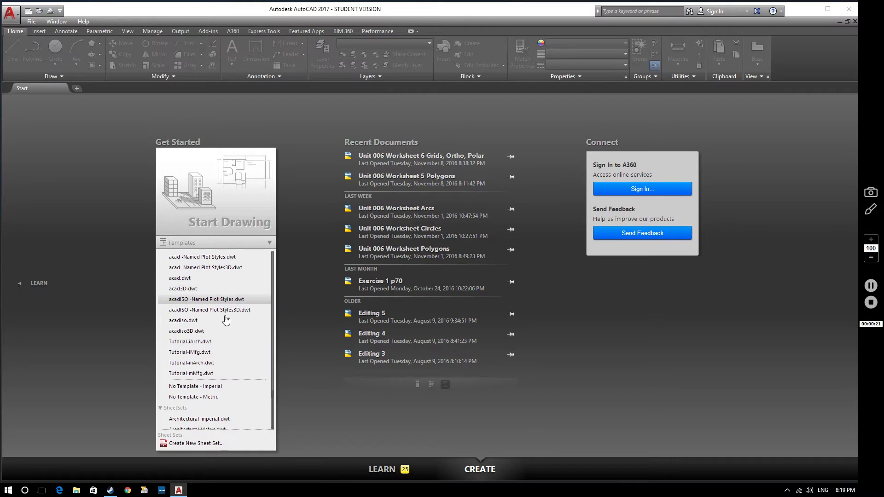
{"action": "mouse_move", "coordinate": [224, 301]}
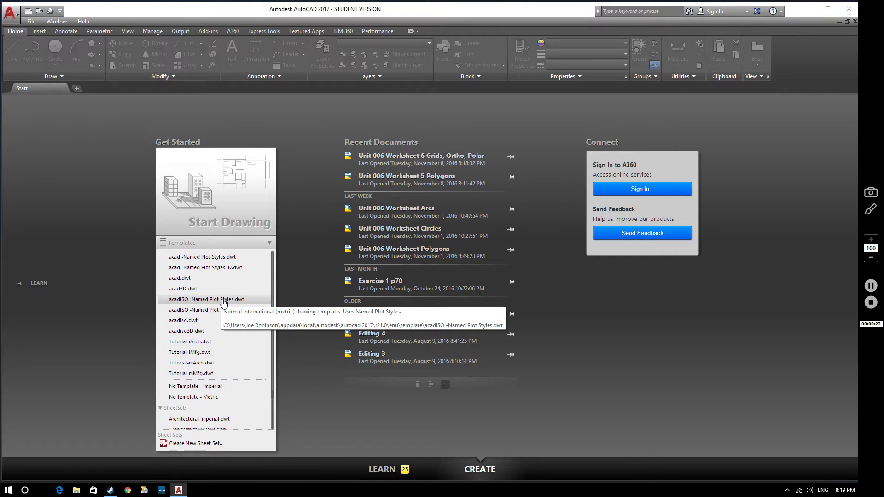
{"action": "left_click", "coordinate": [206, 300]}
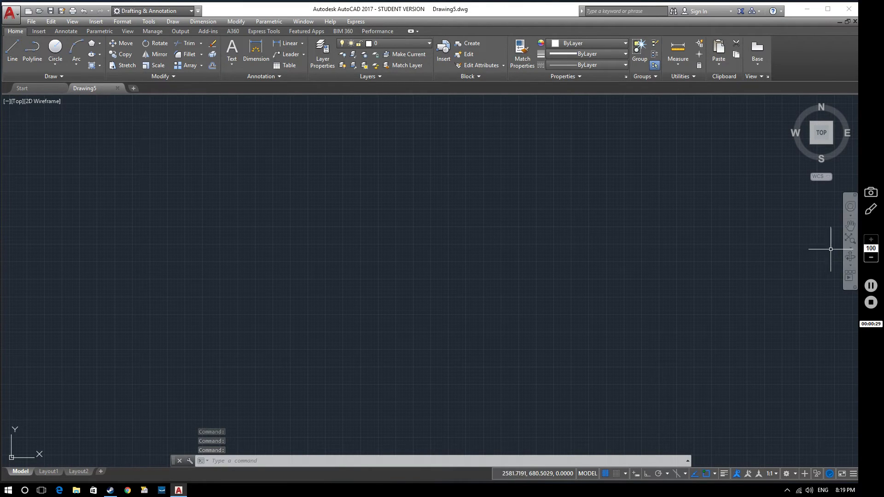
{"action": "mouse_move", "coordinate": [850, 238]}
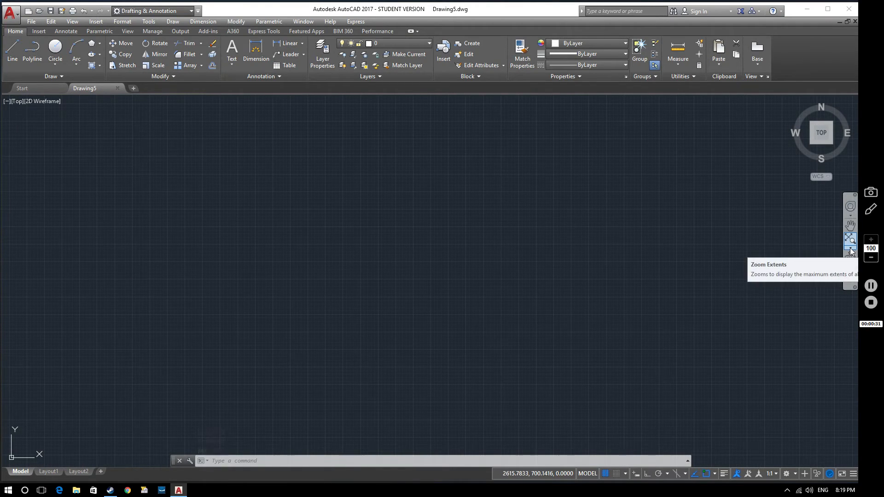
{"action": "mouse_move", "coordinate": [851, 251]}
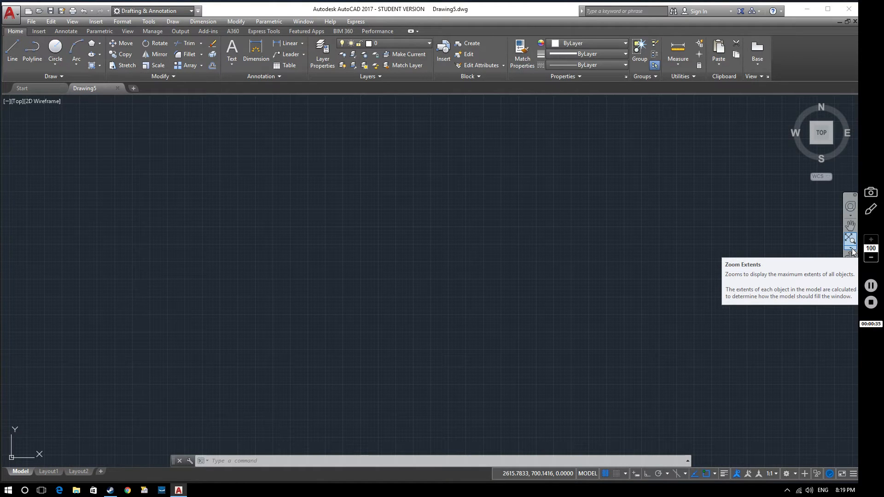
Zoom All from the navigation bar to show the whole empty drawing area
{"action": "left_click", "coordinate": [851, 253]}
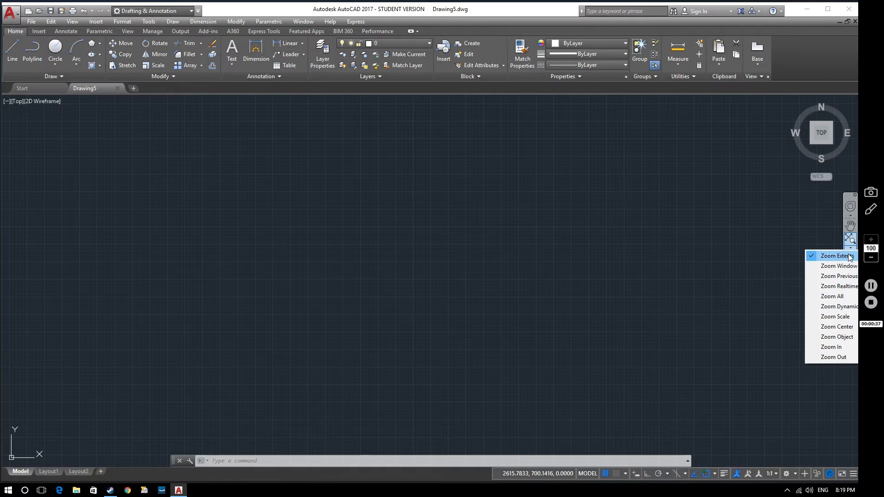
{"action": "mouse_move", "coordinate": [837, 327]}
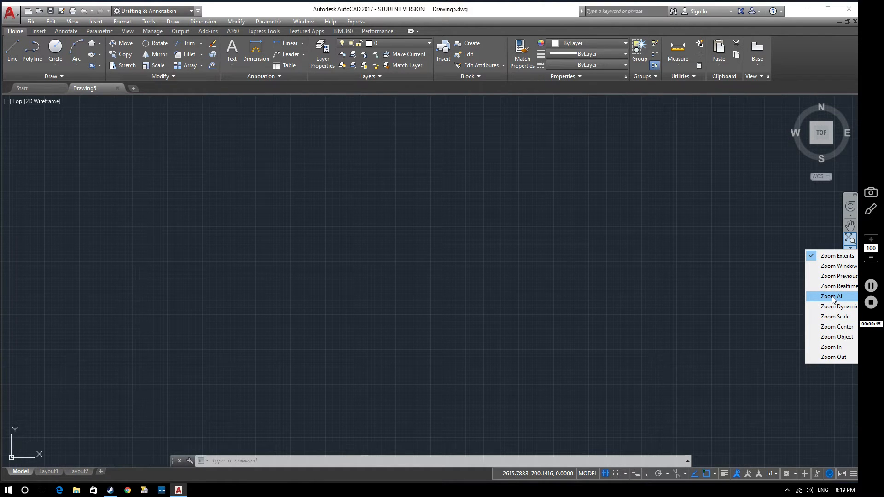
{"action": "left_click", "coordinate": [833, 296]}
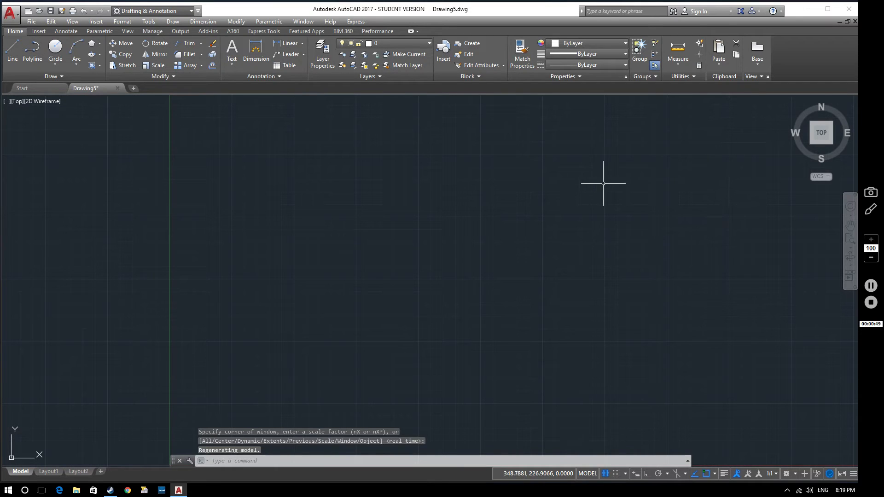
{"action": "mouse_move", "coordinate": [511, 154]}
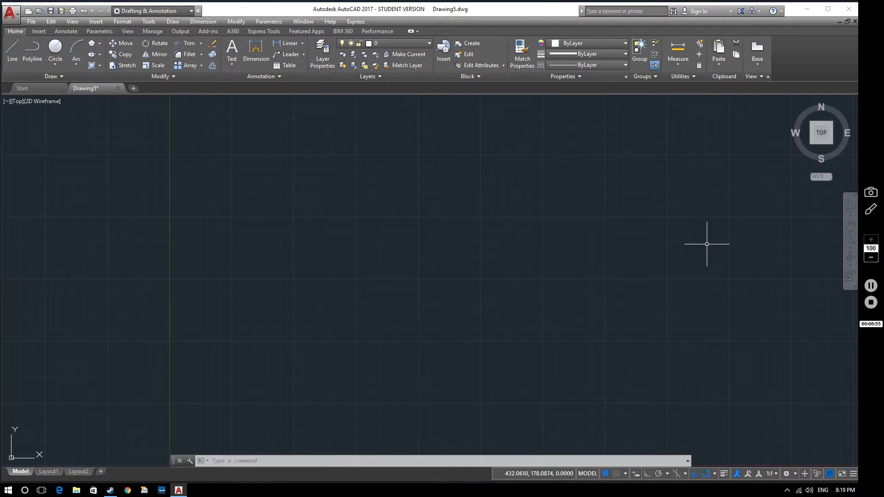
{"action": "mouse_move", "coordinate": [212, 139]}
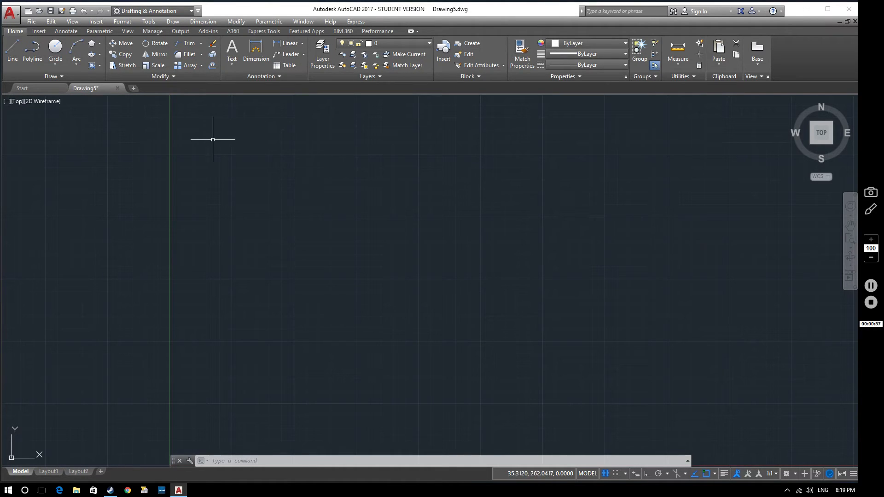
{"action": "mouse_move", "coordinate": [736, 163]}
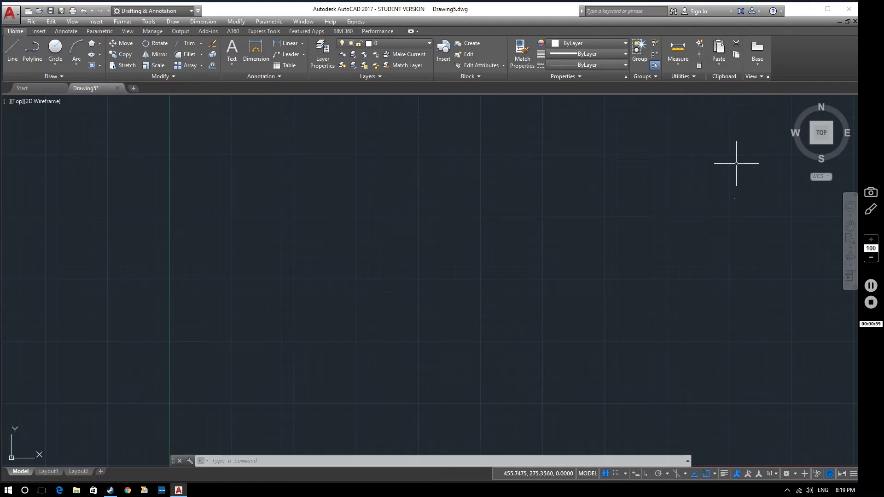
{"action": "mouse_move", "coordinate": [212, 120]}
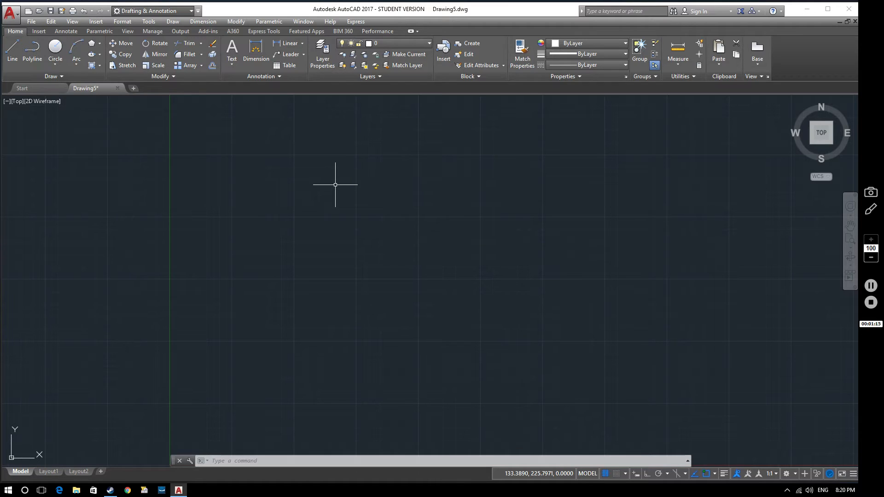
Start the LIMITS command at the command line
{"action": "type", "text": "lim"}
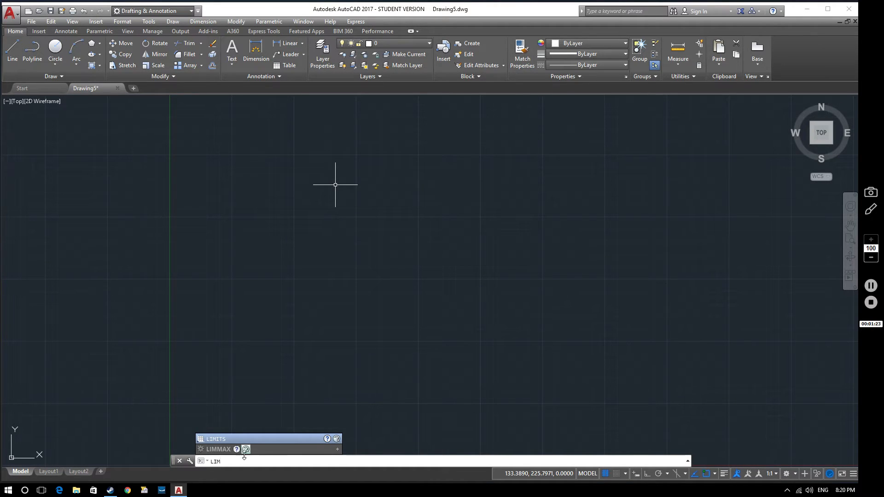
{"action": "mouse_move", "coordinate": [216, 439]}
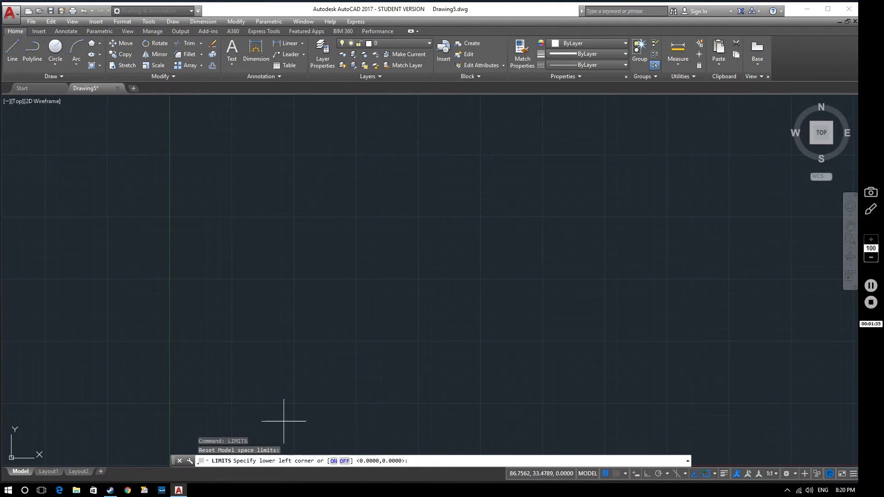
{"action": "mouse_move", "coordinate": [164, 445]}
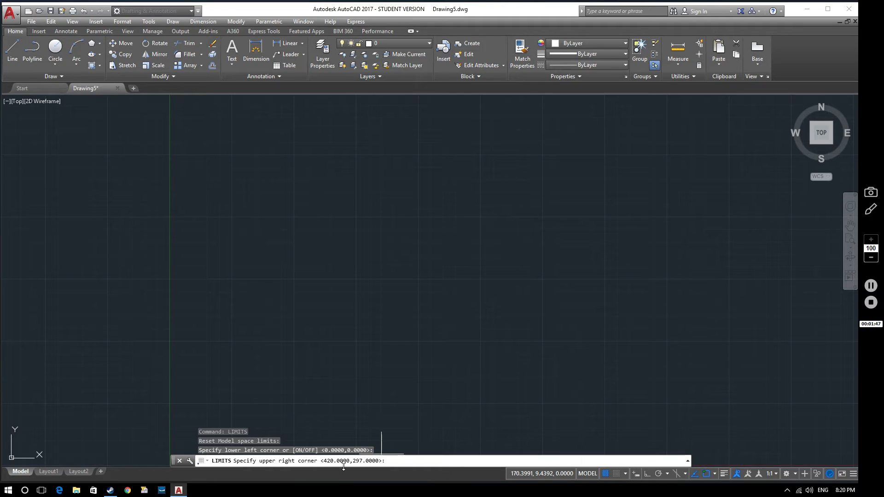
{"action": "mouse_move", "coordinate": [766, 107]}
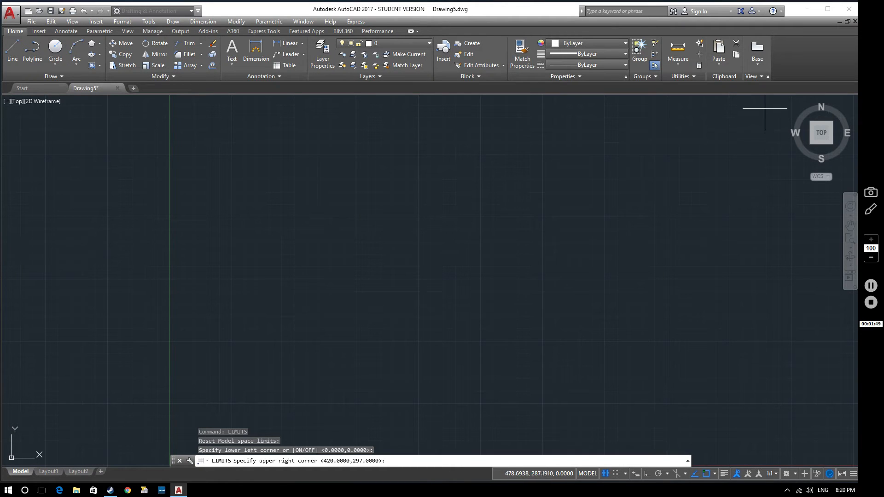
{"action": "mouse_move", "coordinate": [765, 108]}
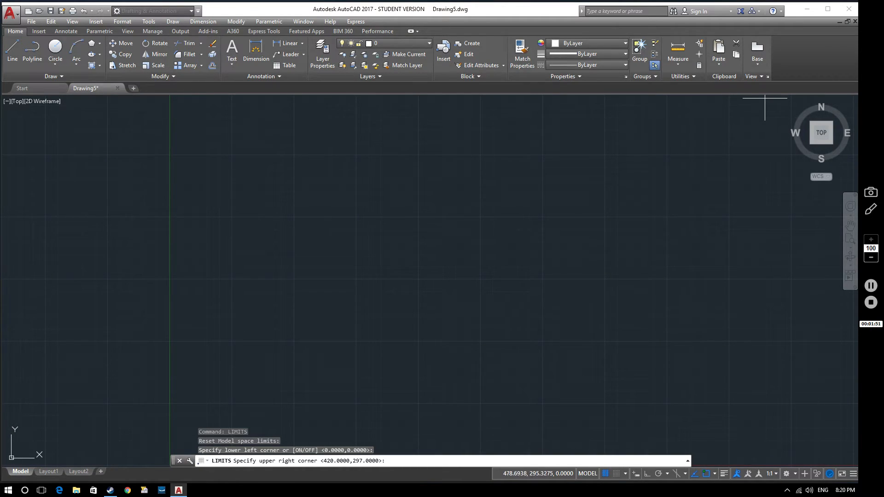
{"action": "mouse_move", "coordinate": [546, 441]}
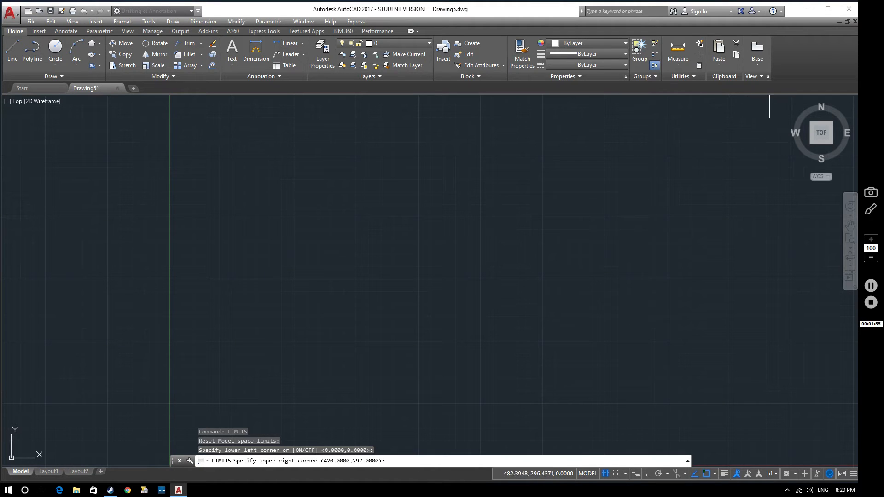
{"action": "mouse_move", "coordinate": [773, 95]}
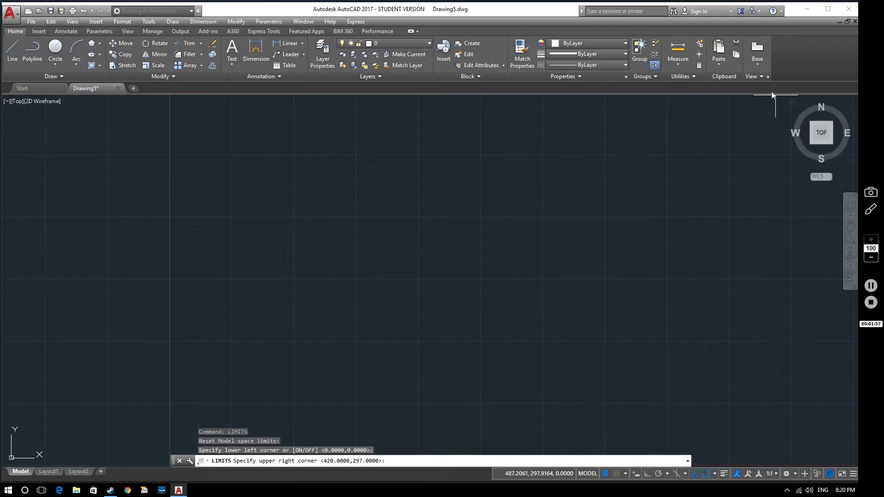
{"action": "mouse_move", "coordinate": [766, 93]}
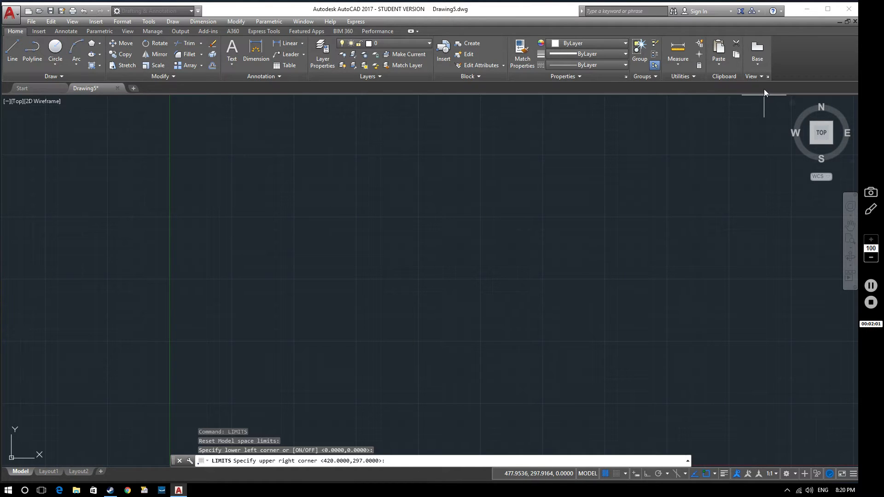
{"action": "mouse_move", "coordinate": [719, 105]}
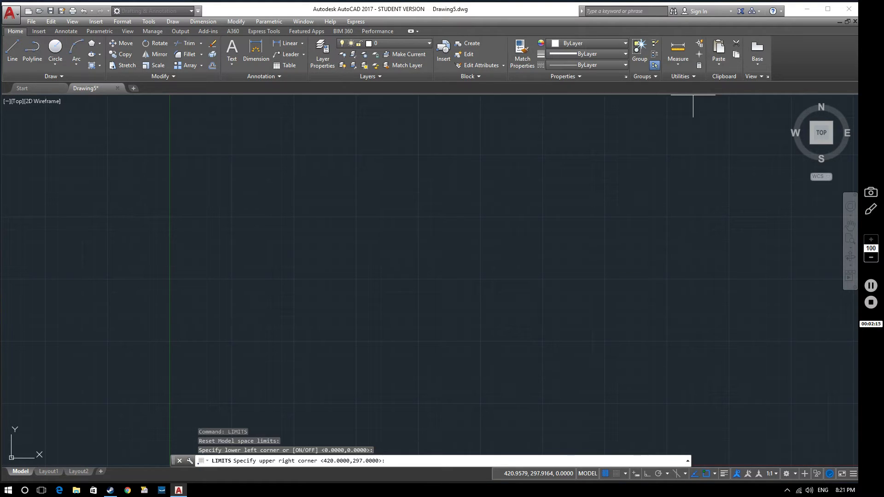
{"action": "mouse_move", "coordinate": [697, 130]}
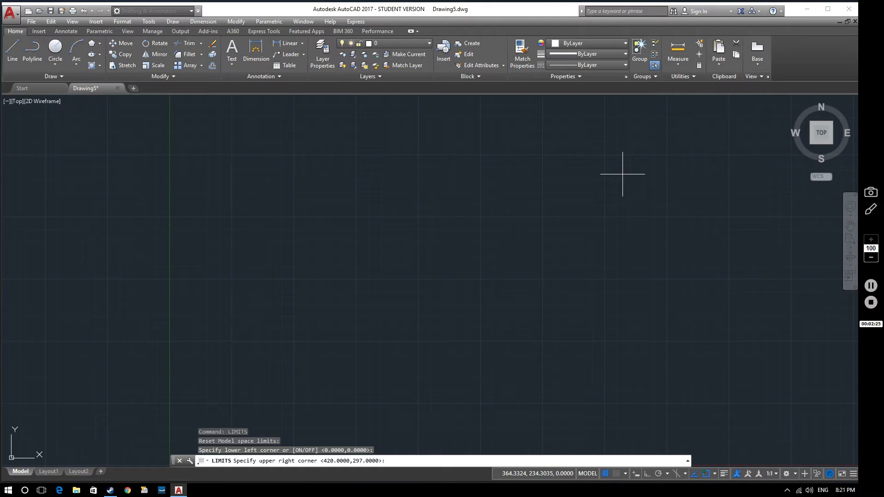
Enter 297,210 as the upper-right limits corner
{"action": "type", "text": "297"}
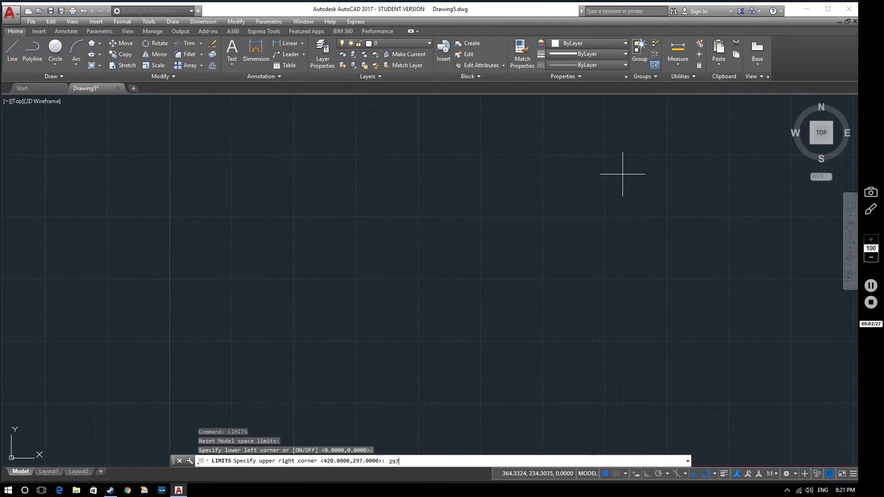
{"action": "type", "text": ","}
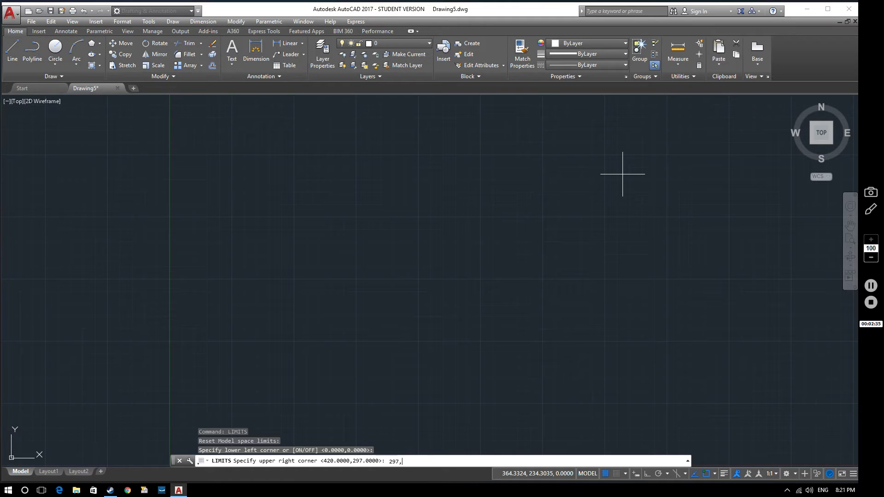
{"action": "type", "text": "21"}
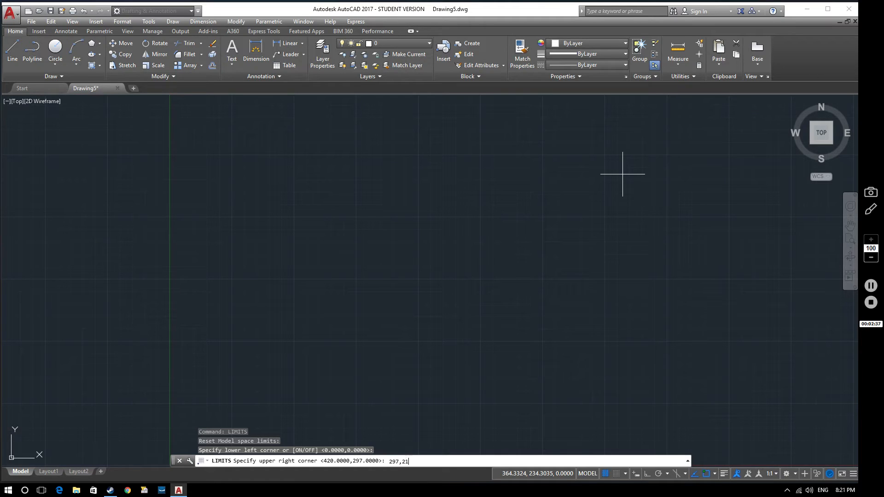
{"action": "type", "text": "0"}
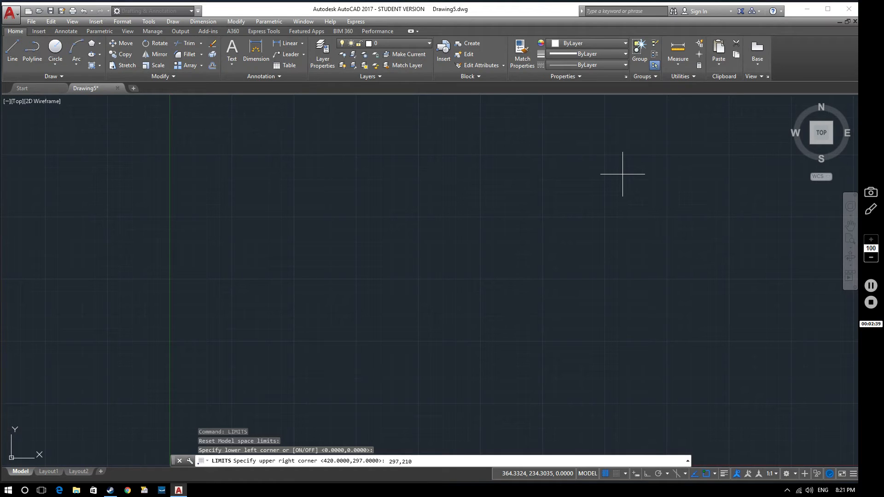
{"action": "mouse_move", "coordinate": [641, 149]}
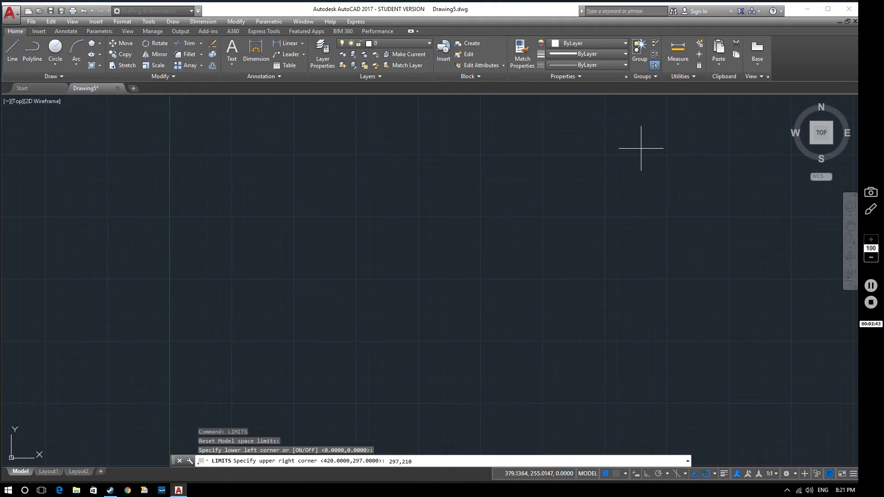
{"action": "key", "text": "enter"}
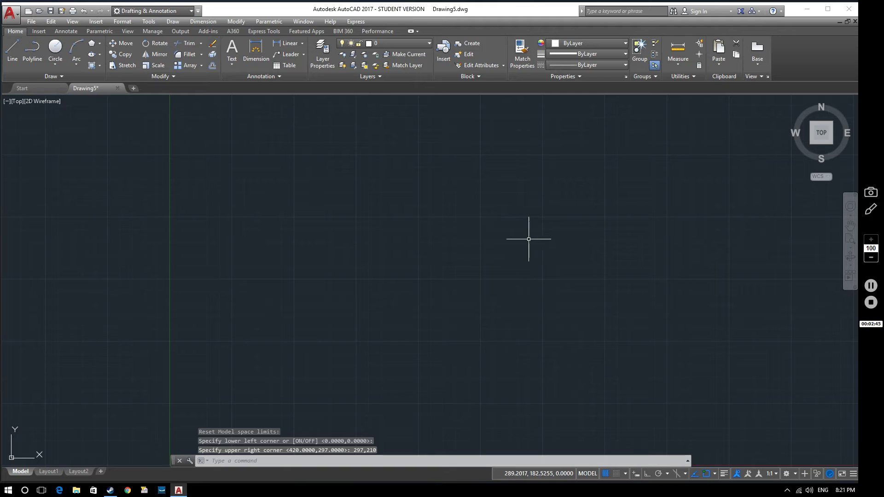
{"action": "mouse_move", "coordinate": [614, 266]}
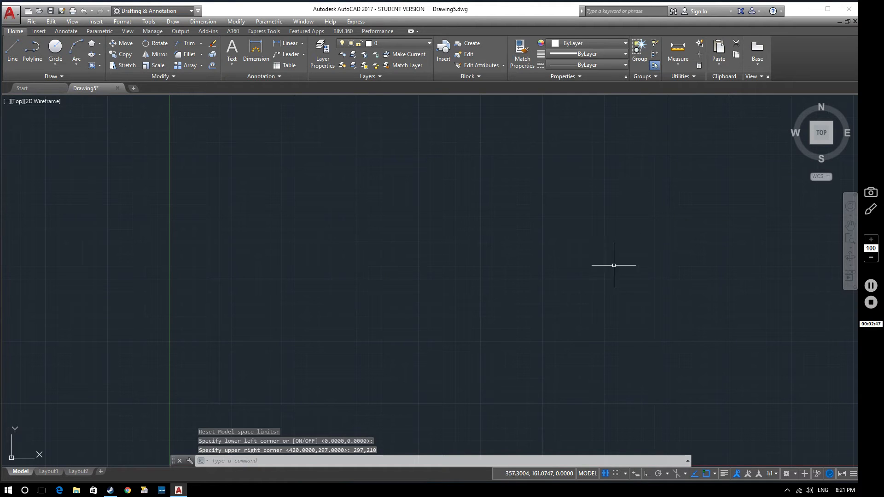
{"action": "mouse_move", "coordinate": [400, 232]}
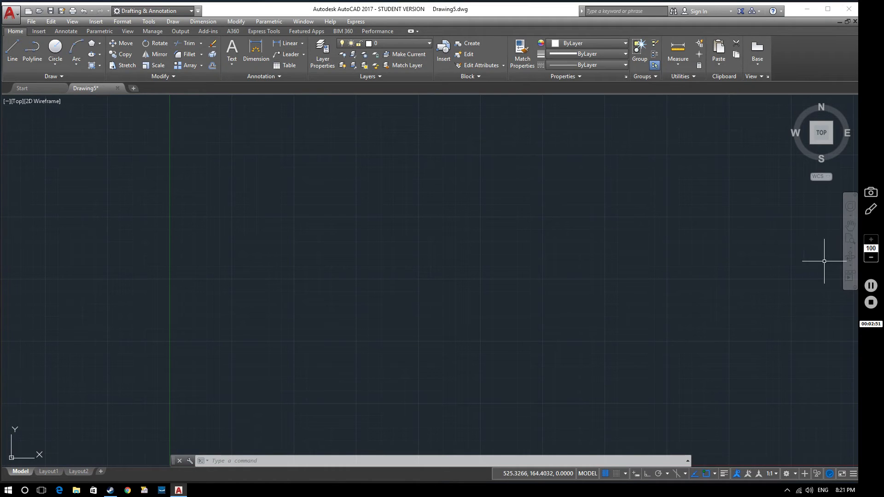
{"action": "mouse_move", "coordinate": [851, 252]}
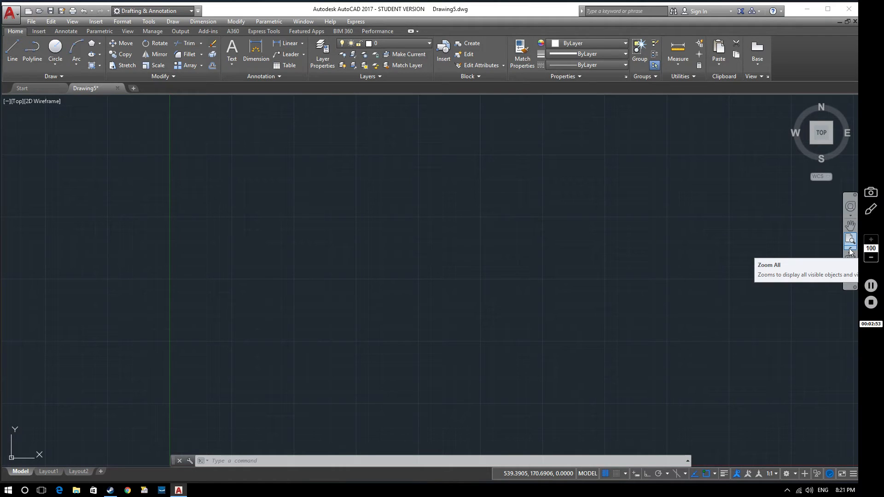
{"action": "mouse_move", "coordinate": [850, 239]}
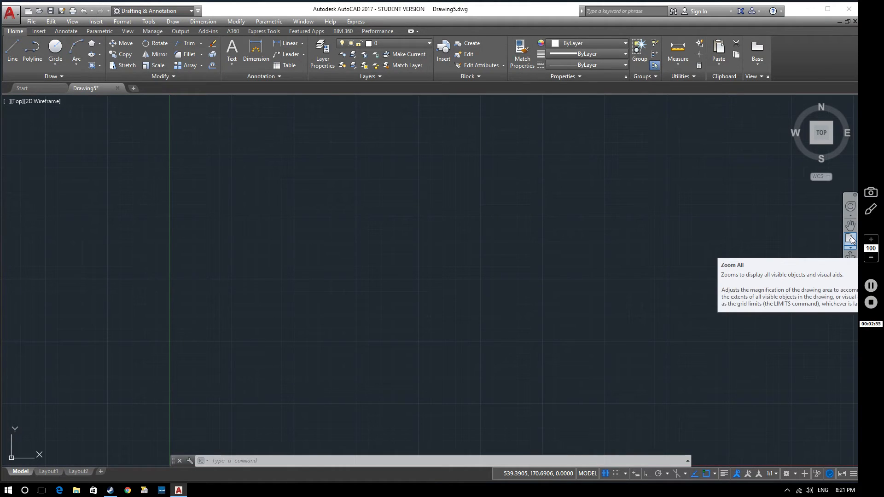
Zoom All to fit the view to the 297,210 limits
{"action": "left_click", "coordinate": [850, 239]}
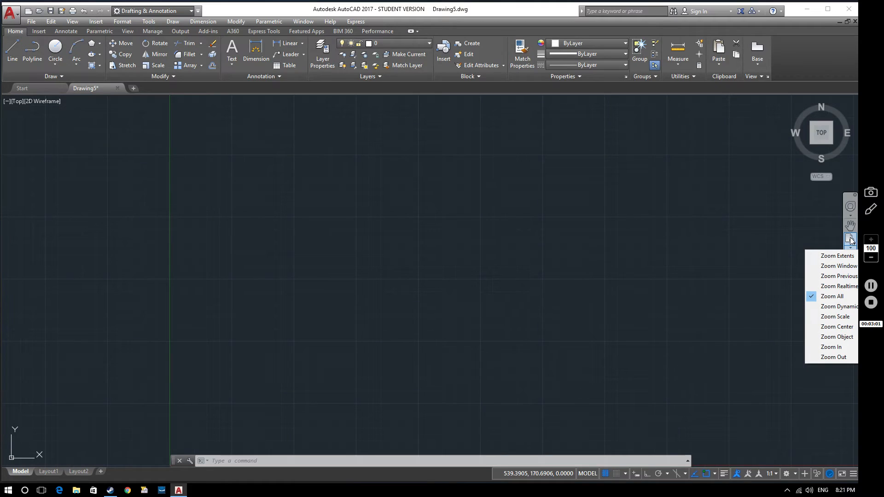
{"action": "left_click", "coordinate": [839, 265]}
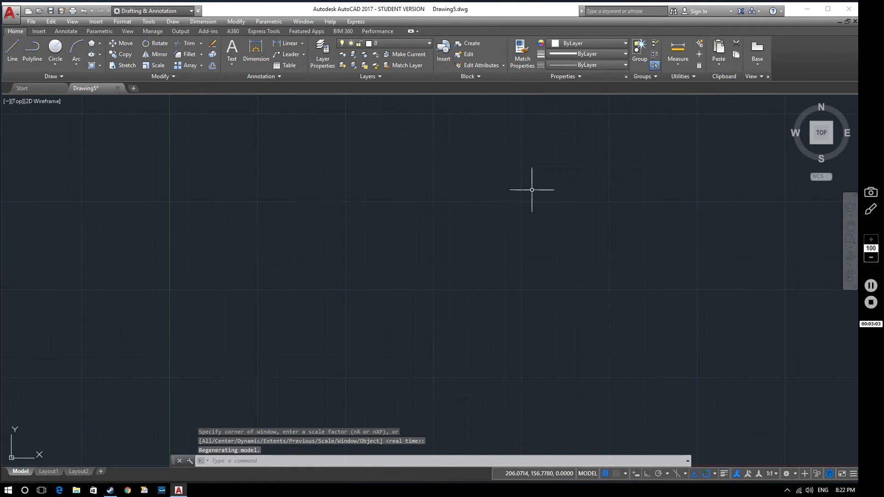
{"action": "mouse_move", "coordinate": [726, 99]}
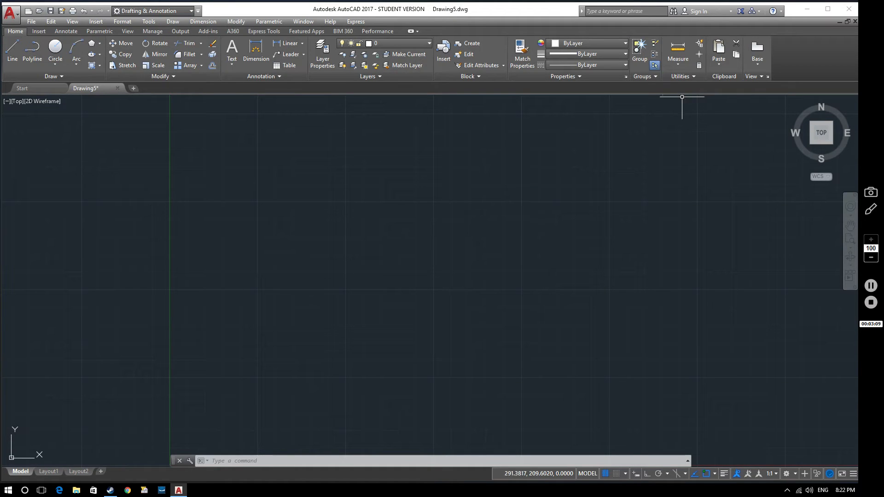
{"action": "mouse_move", "coordinate": [657, 105]}
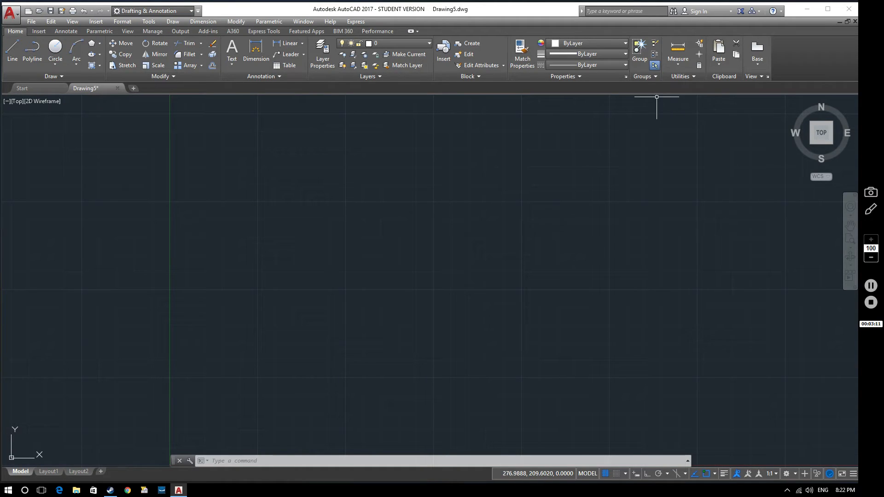
{"action": "mouse_move", "coordinate": [693, 98]}
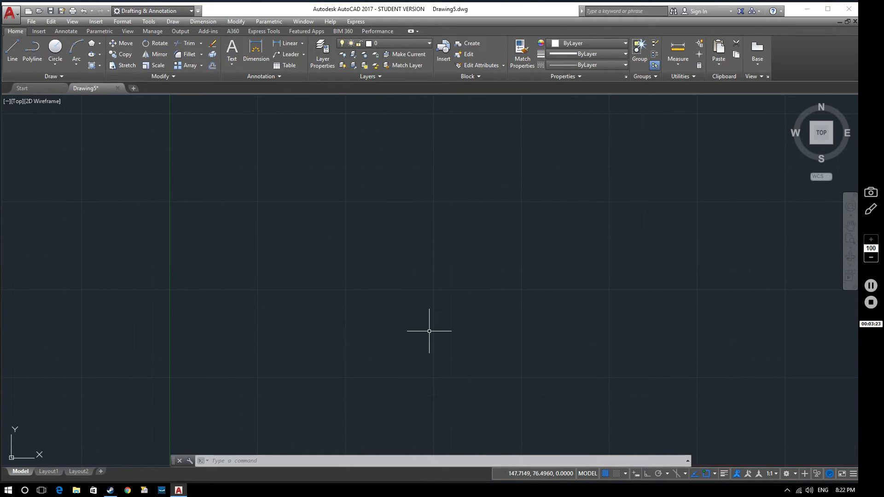
{"action": "mouse_move", "coordinate": [427, 317]}
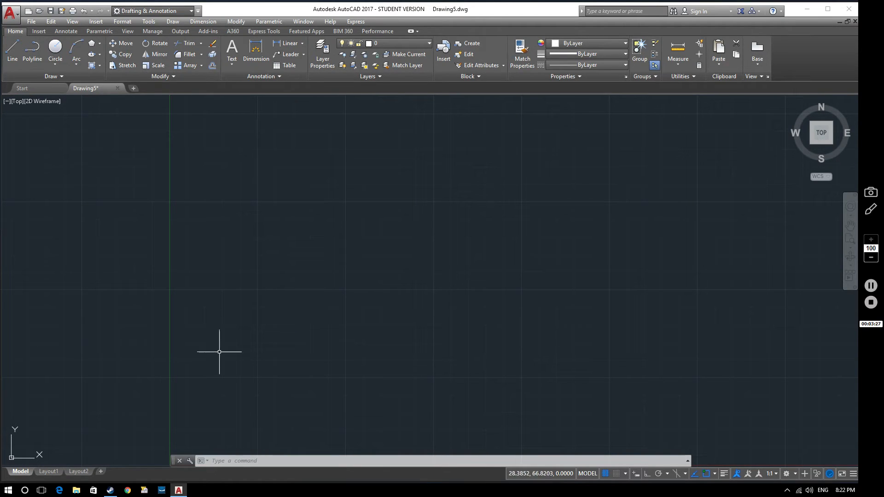
{"action": "mouse_move", "coordinate": [446, 374]}
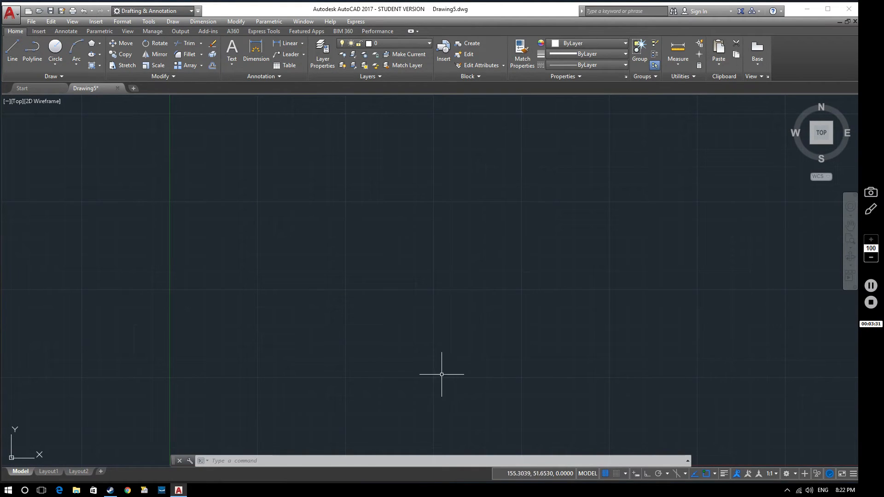
{"action": "mouse_move", "coordinate": [413, 291]}
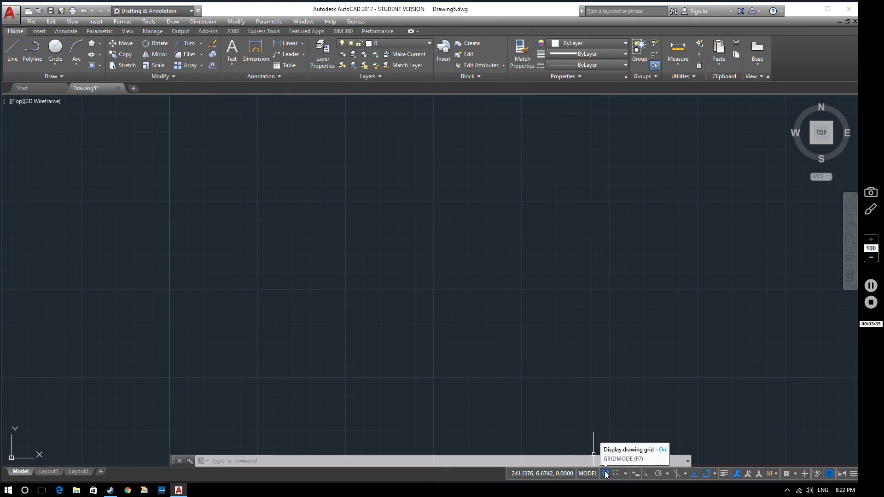
{"action": "left_click", "coordinate": [605, 474]}
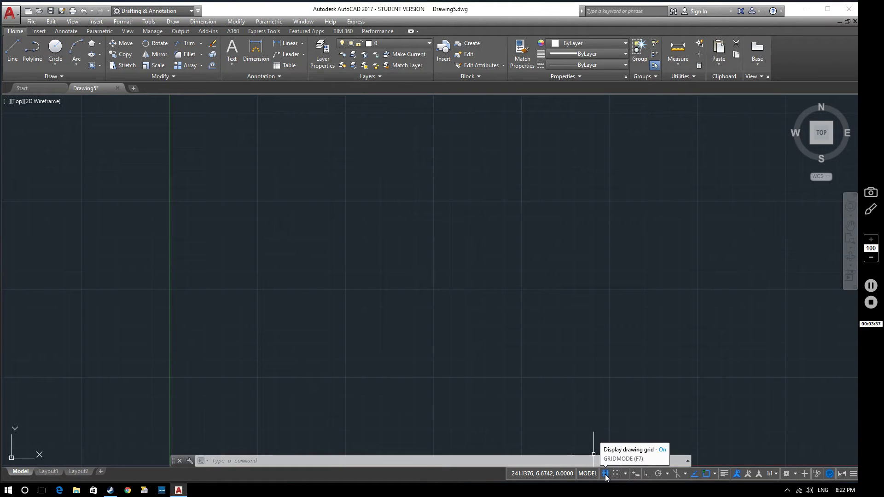
{"action": "left_click", "coordinate": [605, 474]}
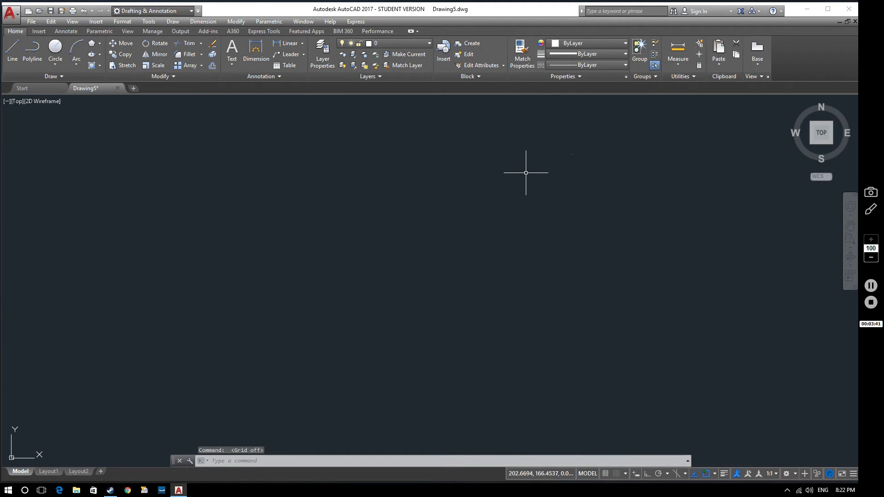
{"action": "mouse_move", "coordinate": [525, 452]}
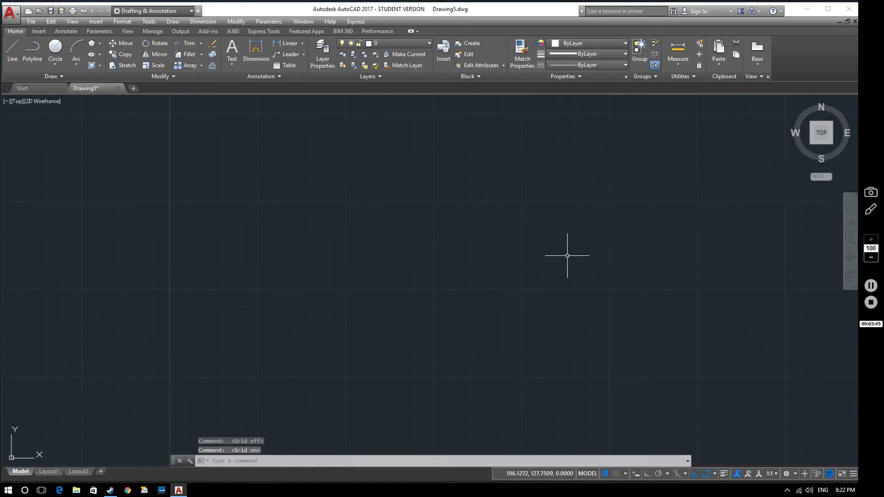
{"action": "mouse_move", "coordinate": [585, 169]}
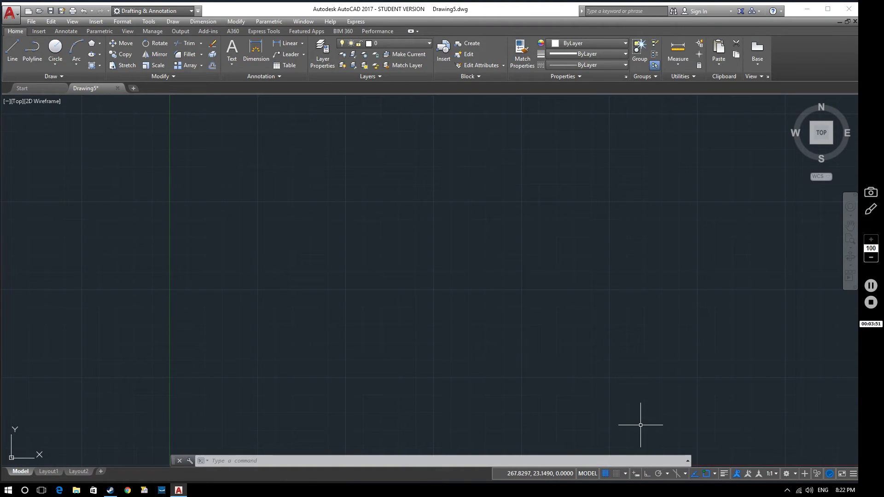
{"action": "mouse_move", "coordinate": [605, 474]}
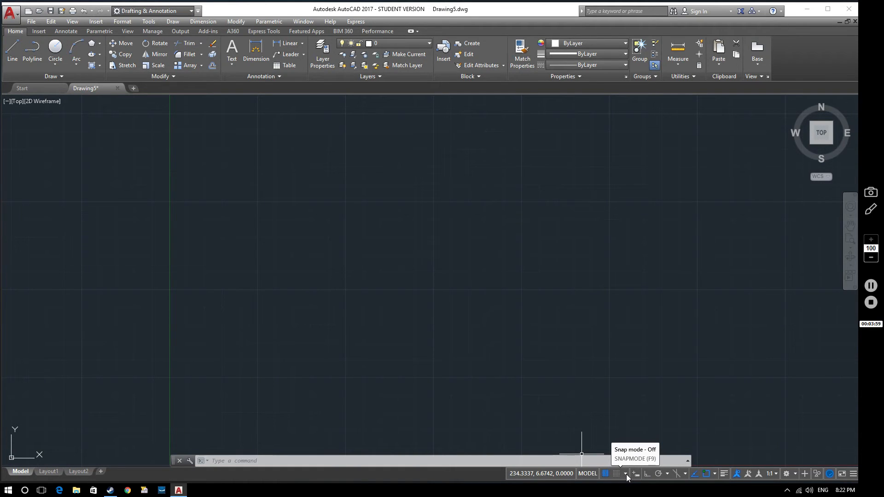
Turn on Snap Mode and bring up Snap Settings, showing 10-unit snap and grid spacing
{"action": "left_click", "coordinate": [625, 474]}
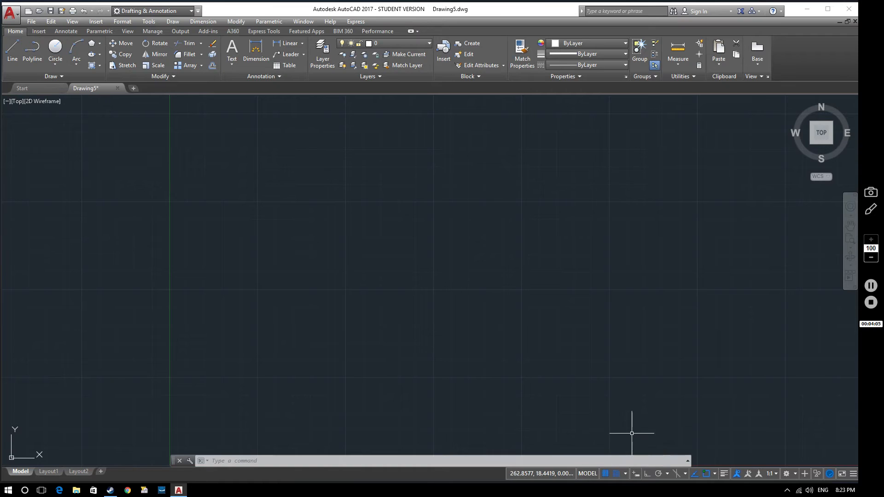
{"action": "left_click", "coordinate": [624, 473]}
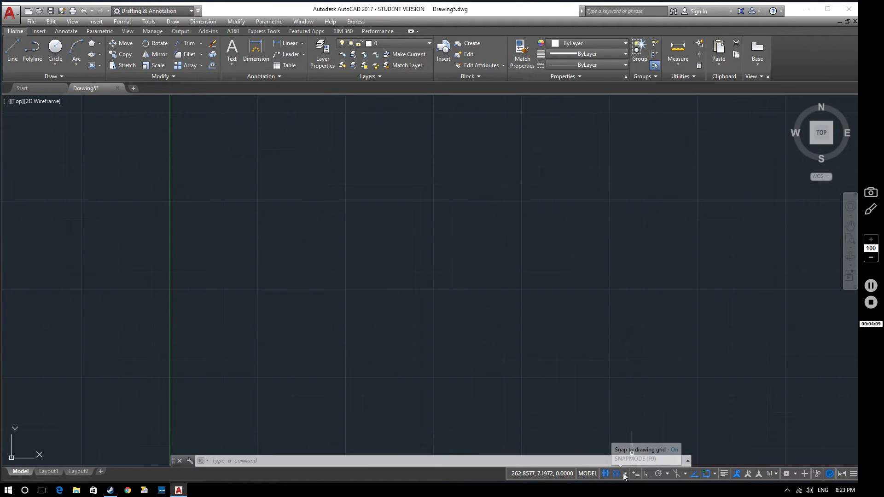
{"action": "left_click", "coordinate": [625, 474]}
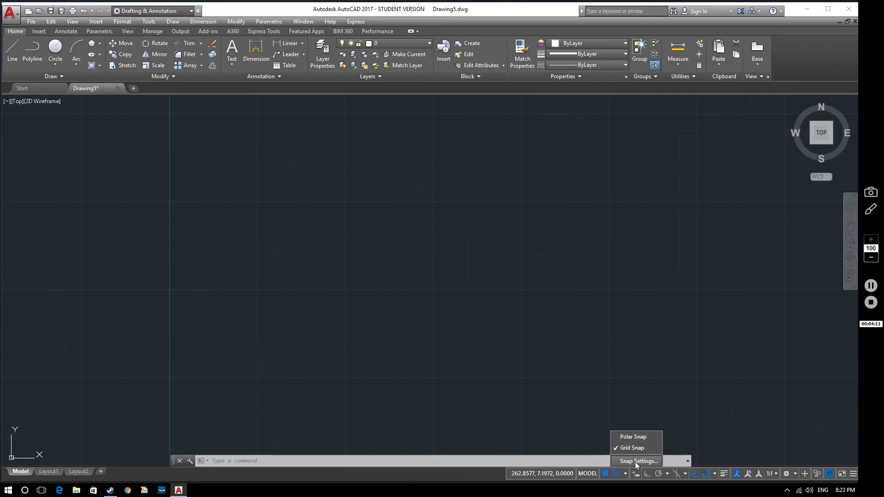
{"action": "left_click", "coordinate": [638, 462]}
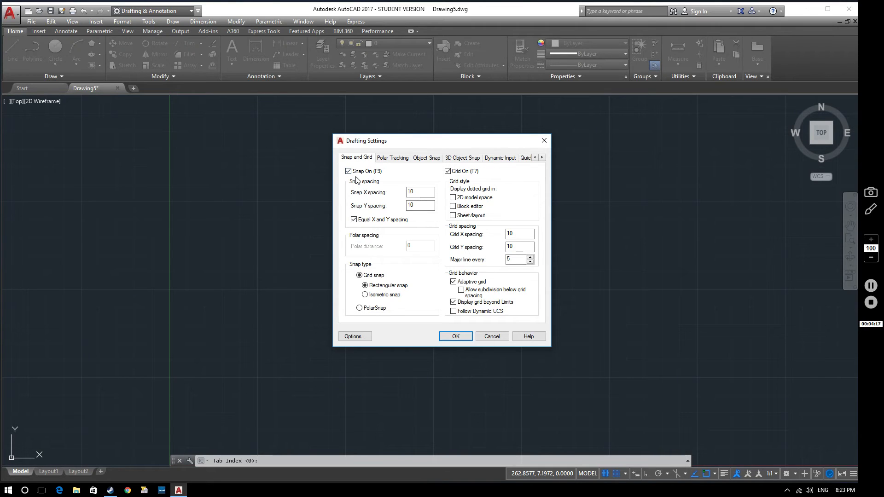
{"action": "mouse_move", "coordinate": [370, 186]}
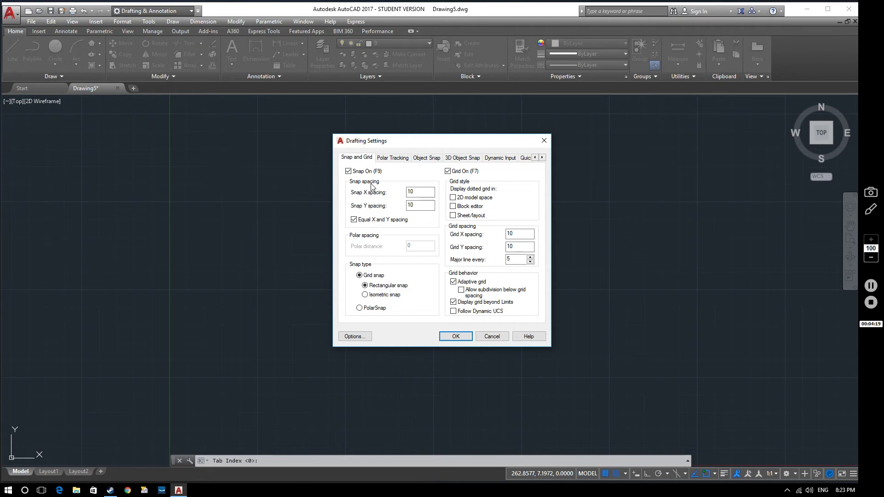
{"action": "mouse_move", "coordinate": [404, 201]}
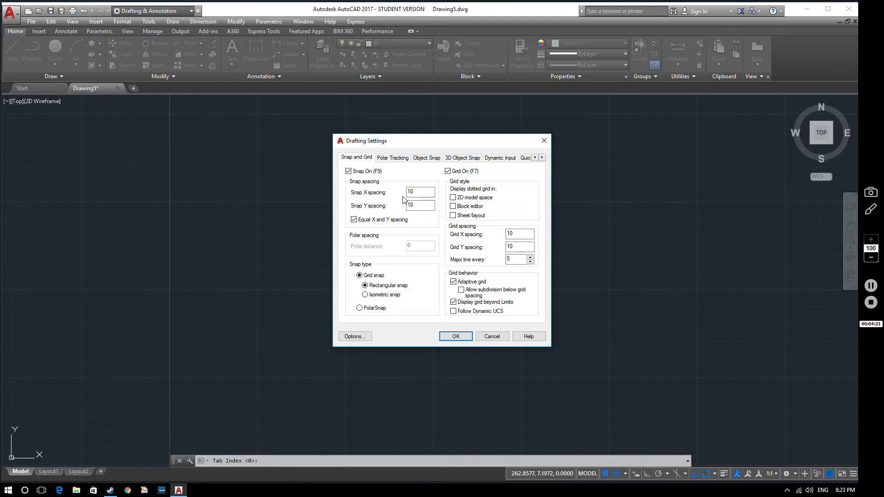
Set the Snap X spacing to 20, with Y following at 20
{"action": "left_click", "coordinate": [420, 192]}
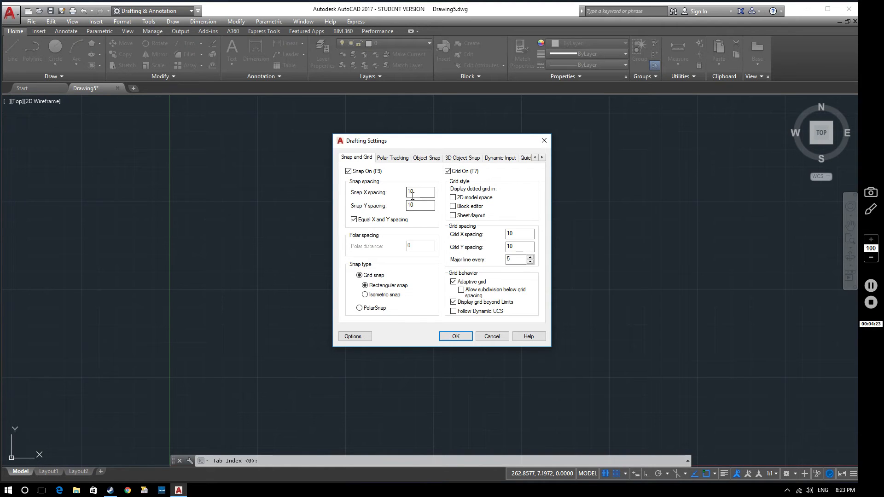
{"action": "left_click", "coordinate": [420, 192]}
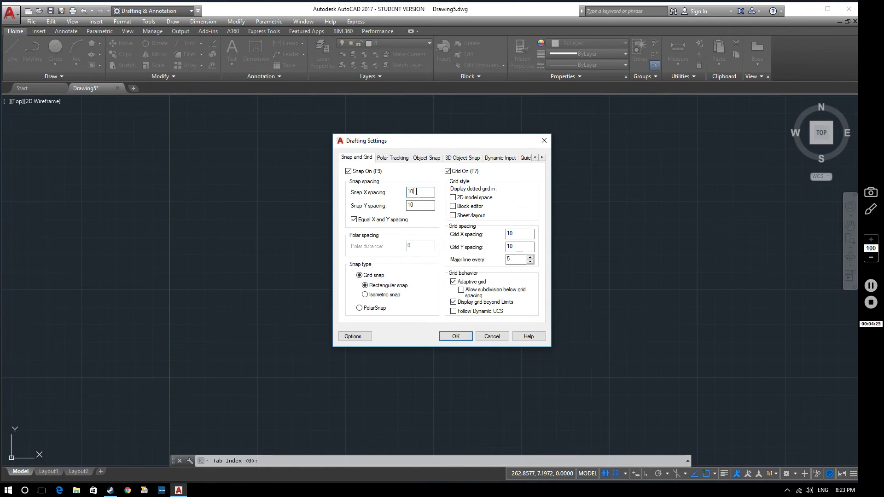
{"action": "triple_click", "coordinate": [420, 192]}
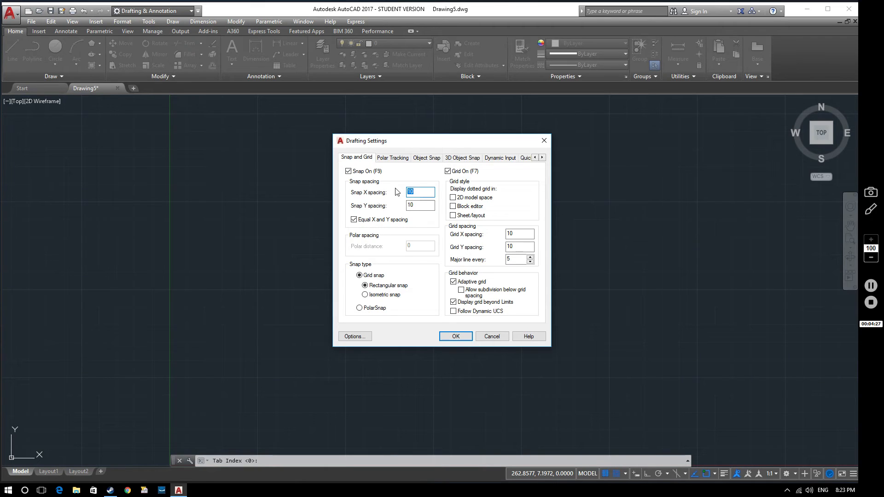
{"action": "type", "text": "20"}
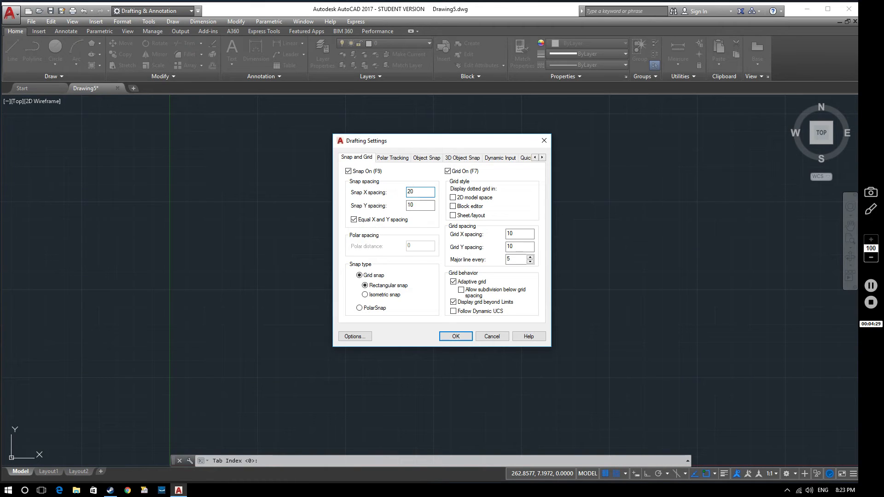
{"action": "type", "text": "20"}
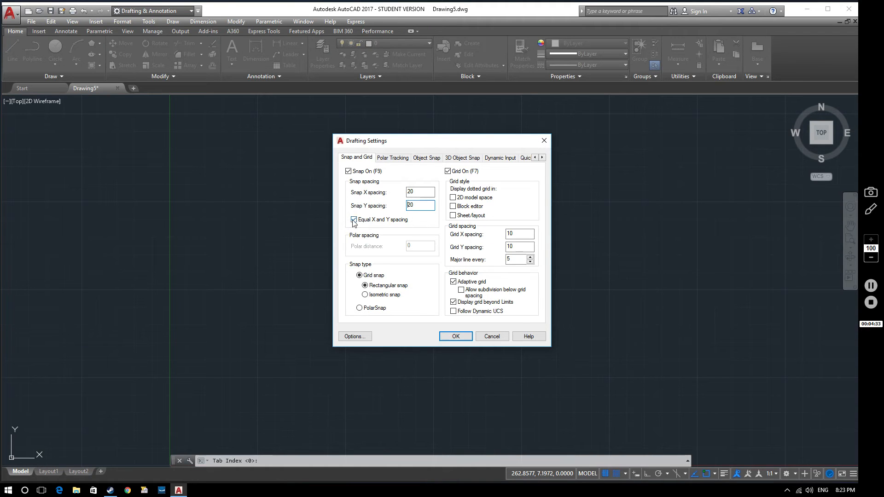
{"action": "mouse_move", "coordinate": [355, 219]}
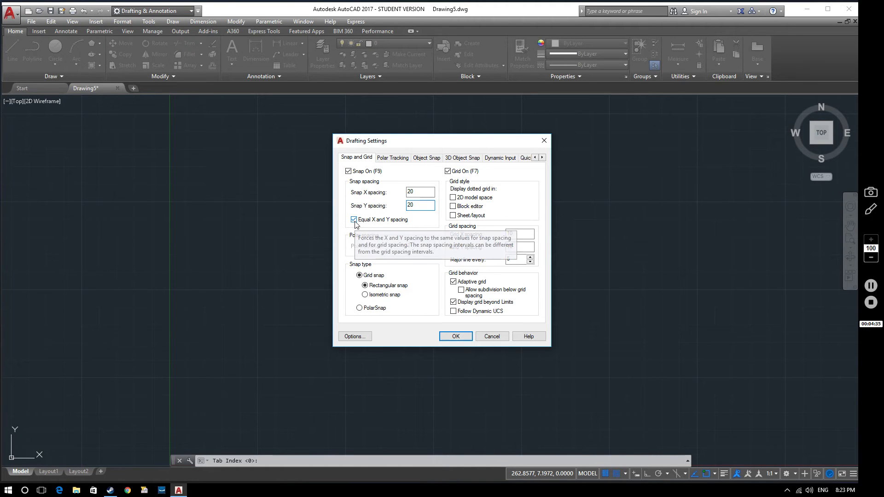
{"action": "left_click", "coordinate": [420, 191]}
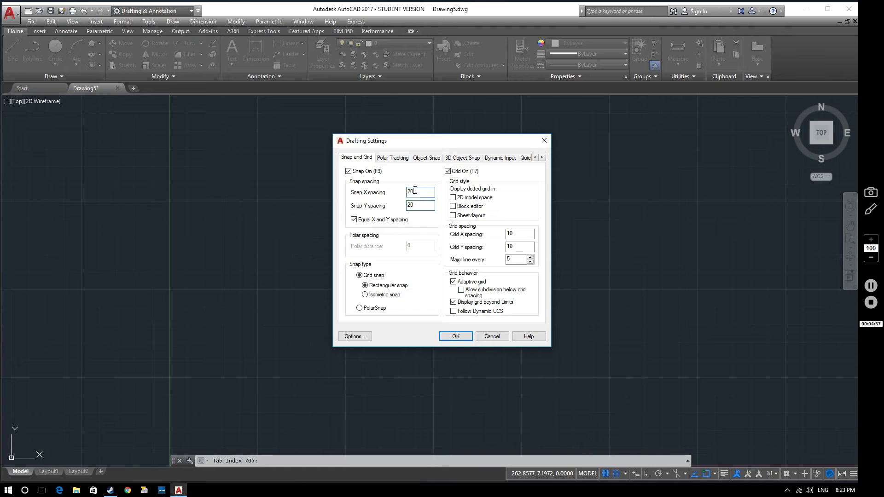
{"action": "type", "text": "50"}
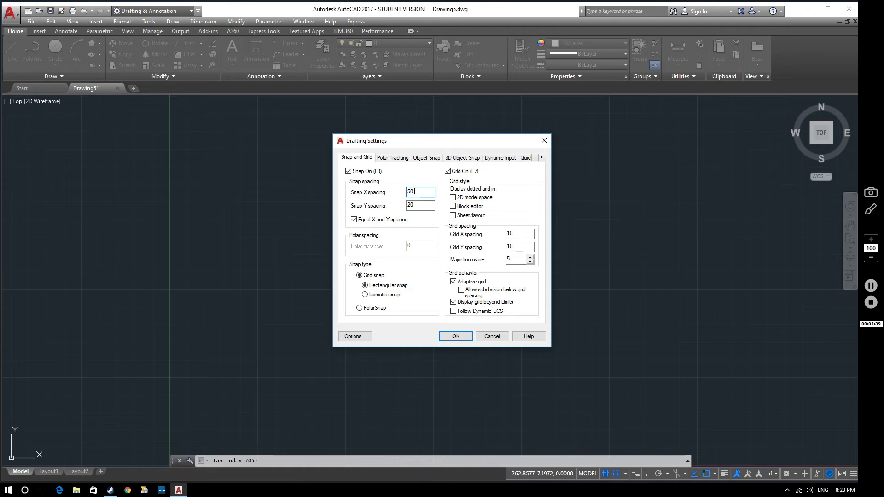
{"action": "mouse_move", "coordinate": [420, 205]}
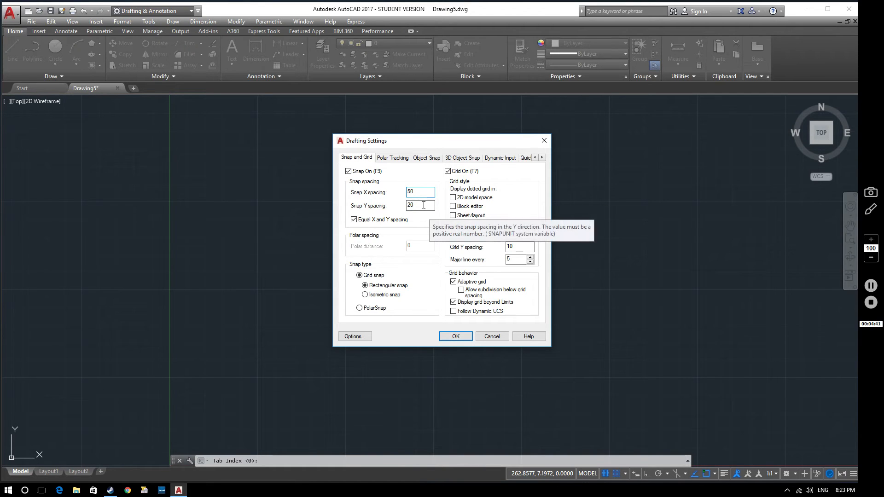
{"action": "type", "text": "50"}
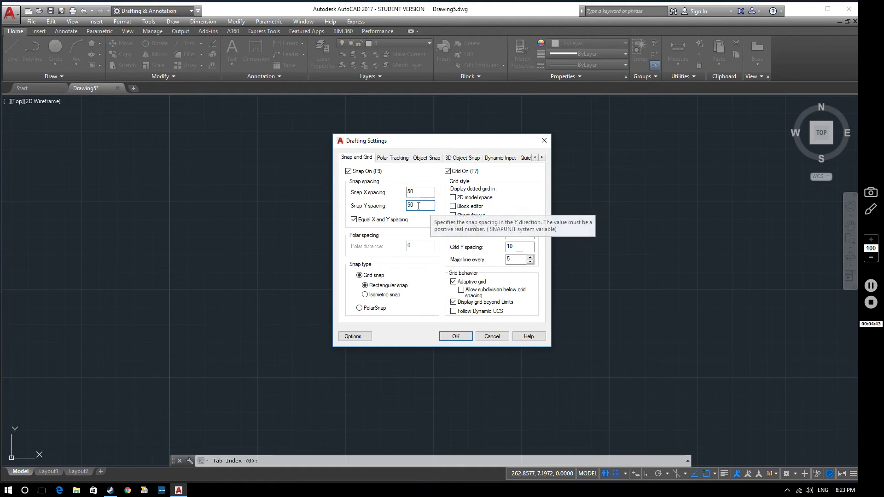
{"action": "type", "text": "20"}
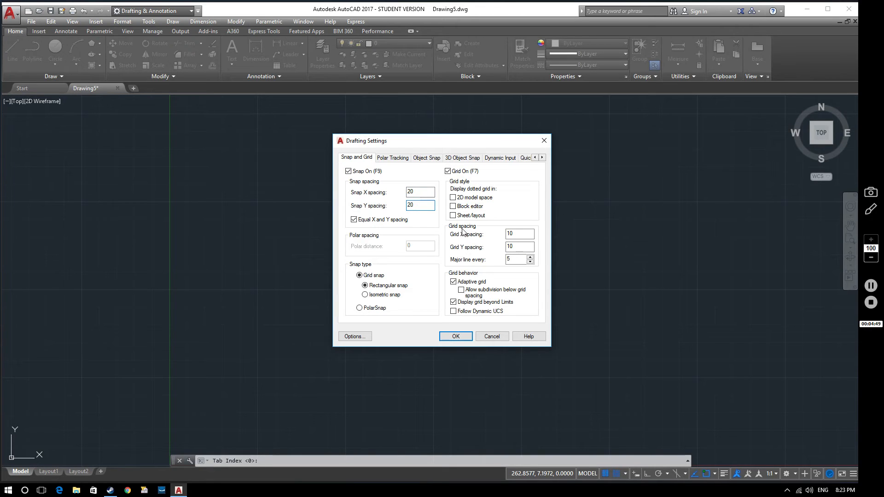
{"action": "mouse_move", "coordinate": [420, 261]}
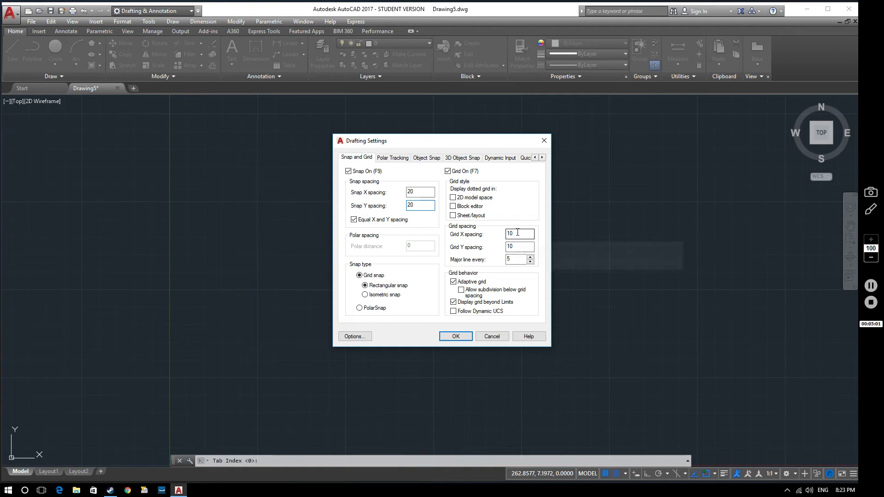
Set grid X and Y spacing to 20 and accept Drafting Settings with OK
{"action": "left_click", "coordinate": [519, 233]}
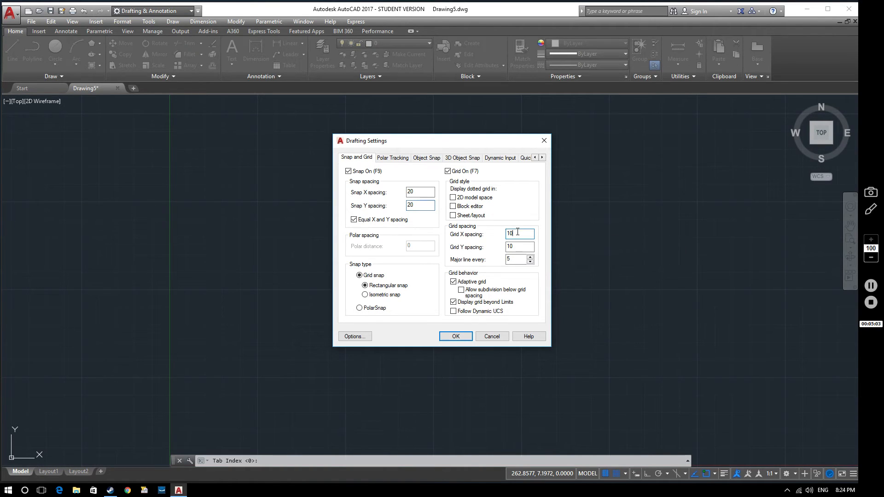
{"action": "type", "text": "20"}
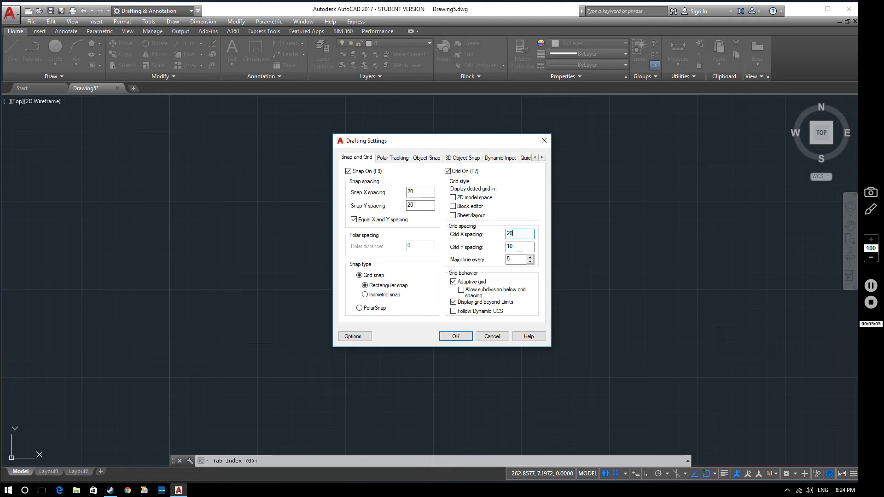
{"action": "left_click", "coordinate": [519, 247]}
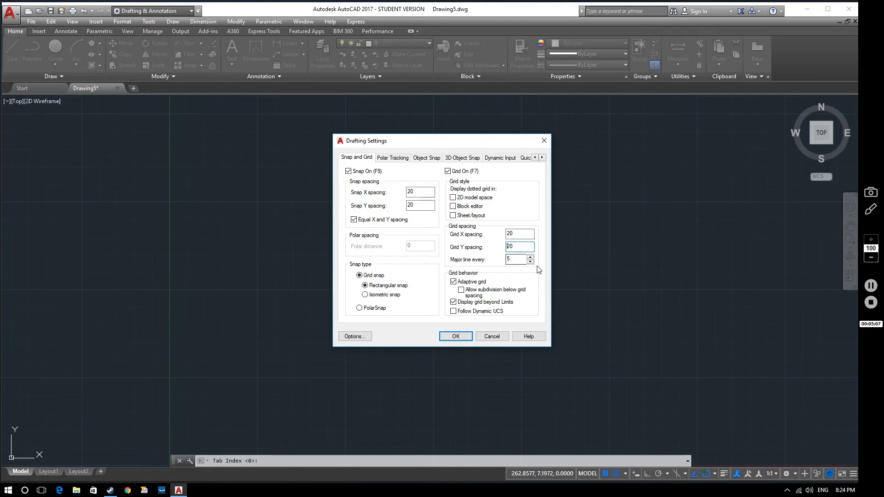
{"action": "left_click", "coordinate": [516, 259]}
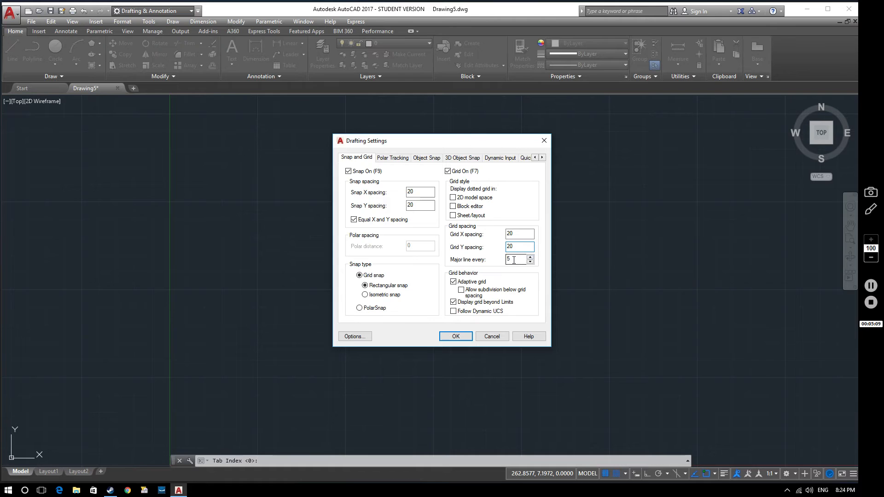
{"action": "left_click", "coordinate": [519, 246]}
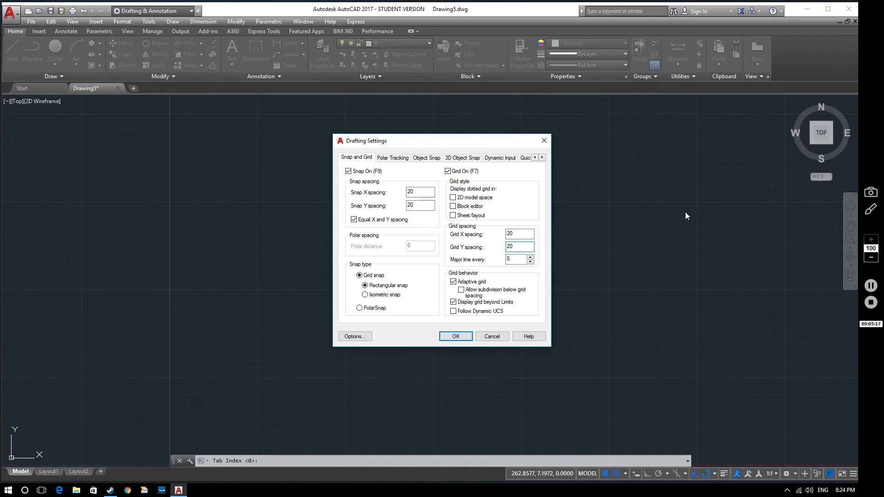
{"action": "mouse_move", "coordinate": [739, 222]}
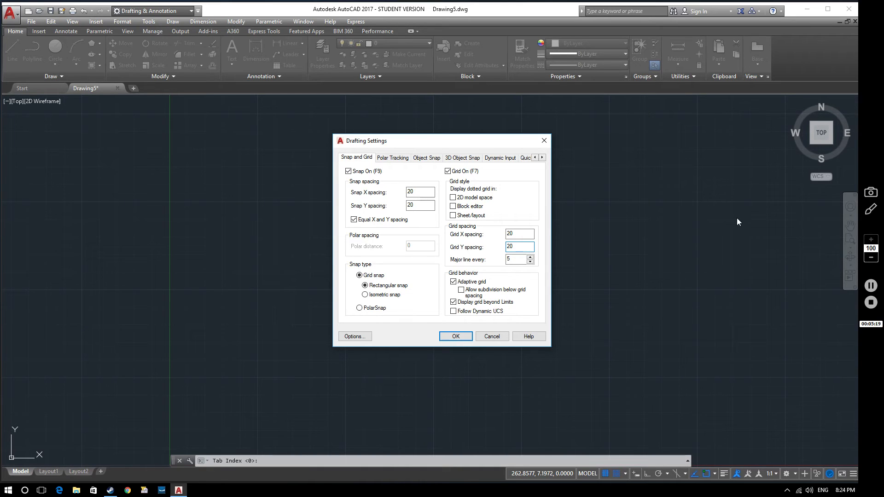
{"action": "mouse_move", "coordinate": [674, 247]}
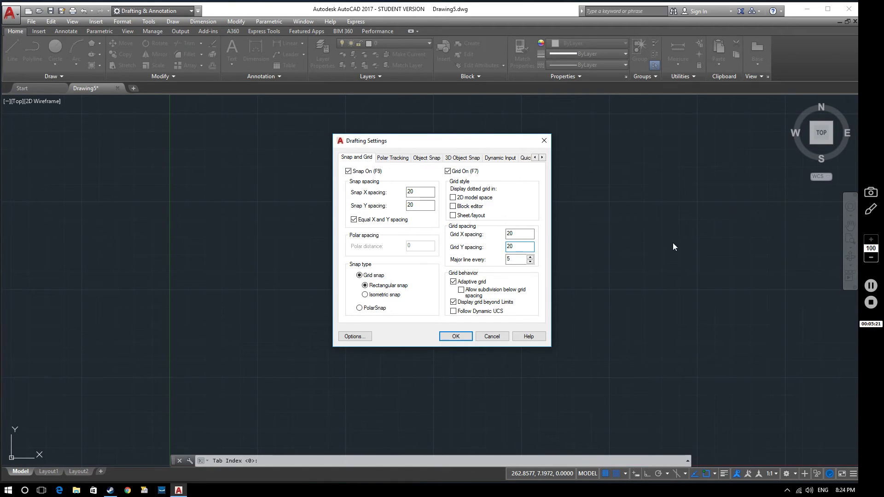
{"action": "mouse_move", "coordinate": [704, 198]}
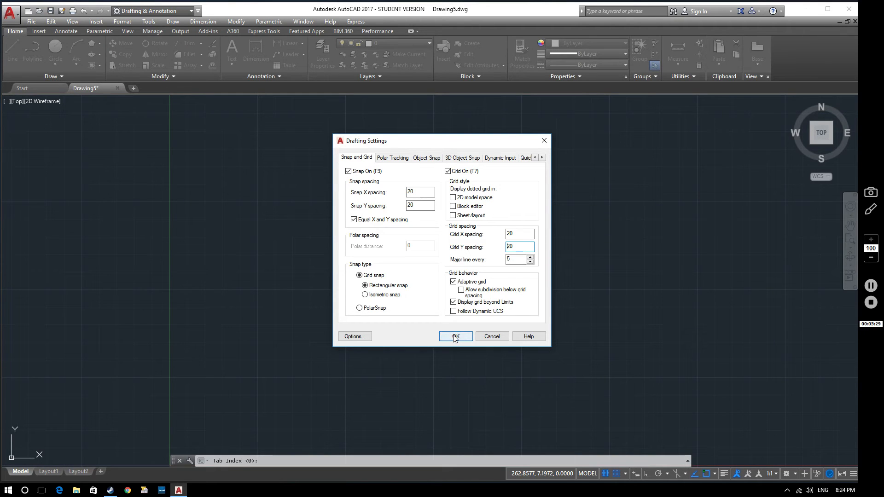
{"action": "left_click", "coordinate": [455, 336]}
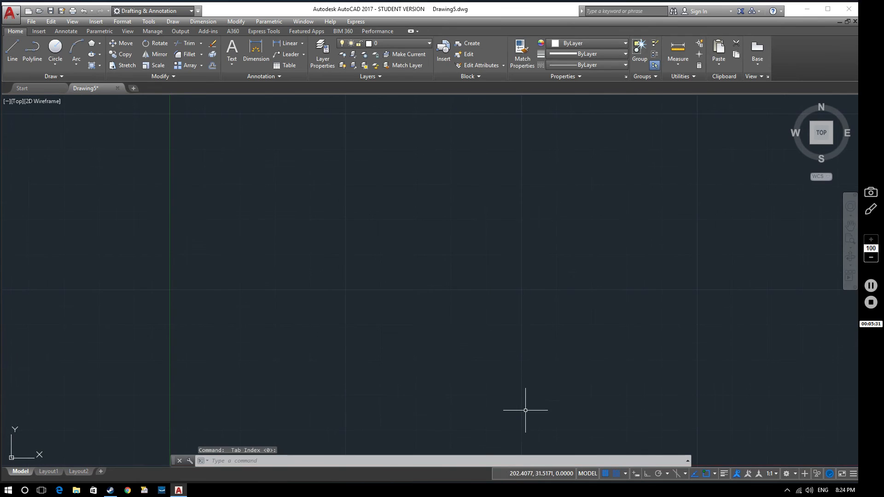
{"action": "mouse_move", "coordinate": [364, 216]}
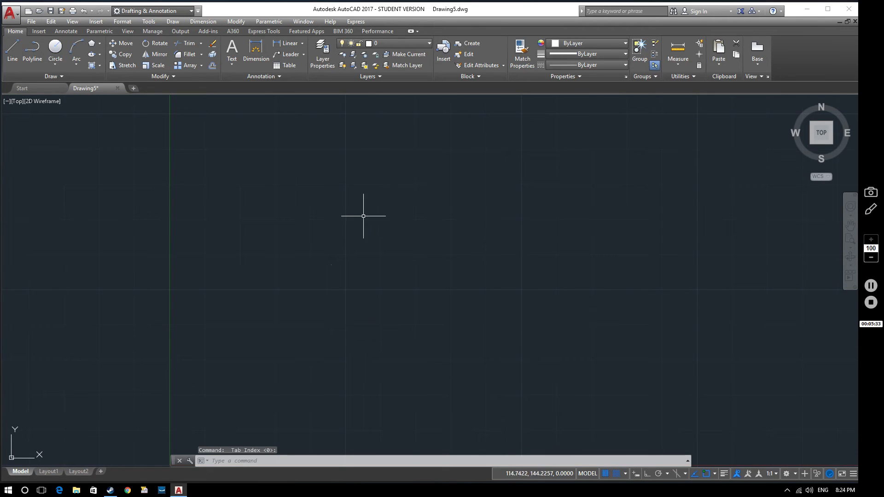
{"action": "mouse_move", "coordinate": [127, 154]}
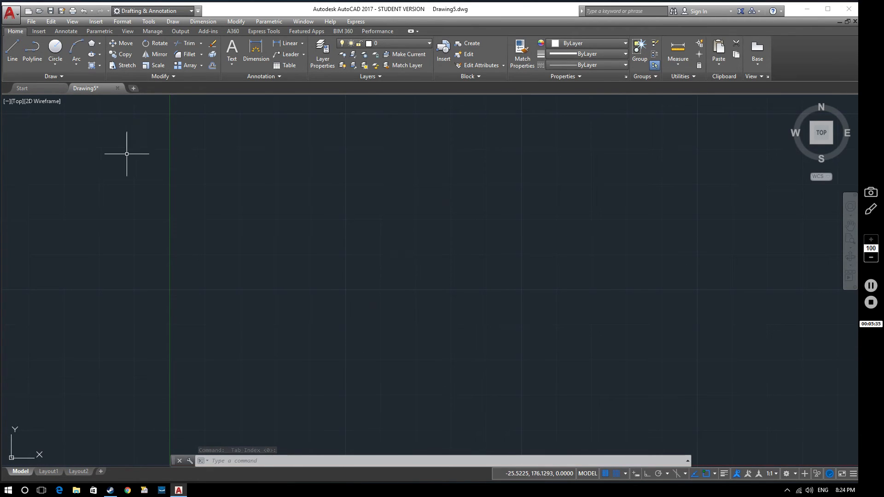
{"action": "left_click", "coordinate": [12, 53]}
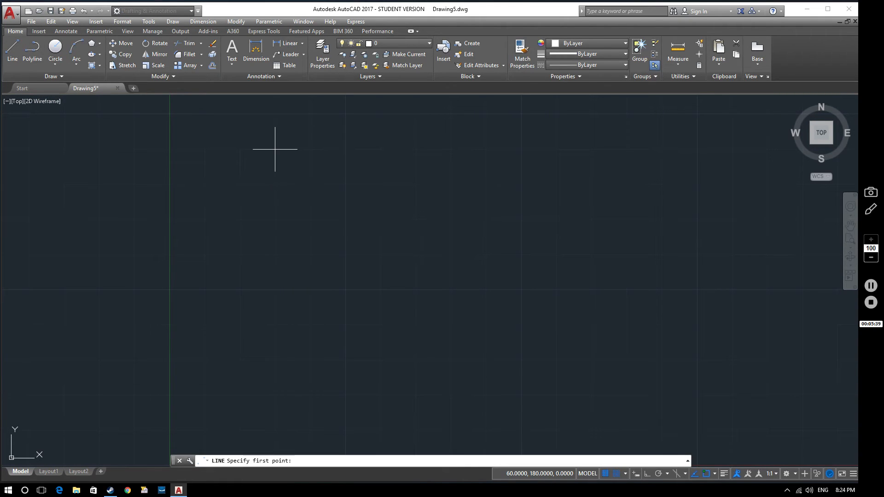
{"action": "mouse_move", "coordinate": [345, 149]}
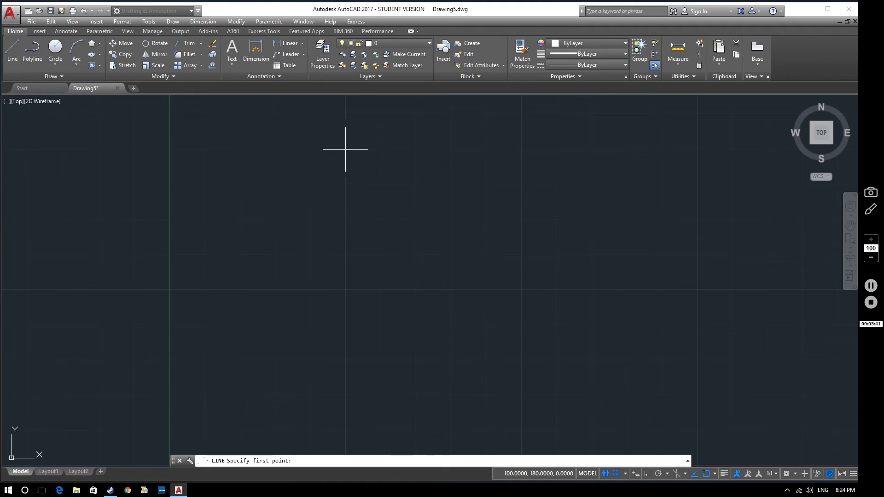
{"action": "mouse_move", "coordinate": [416, 149]}
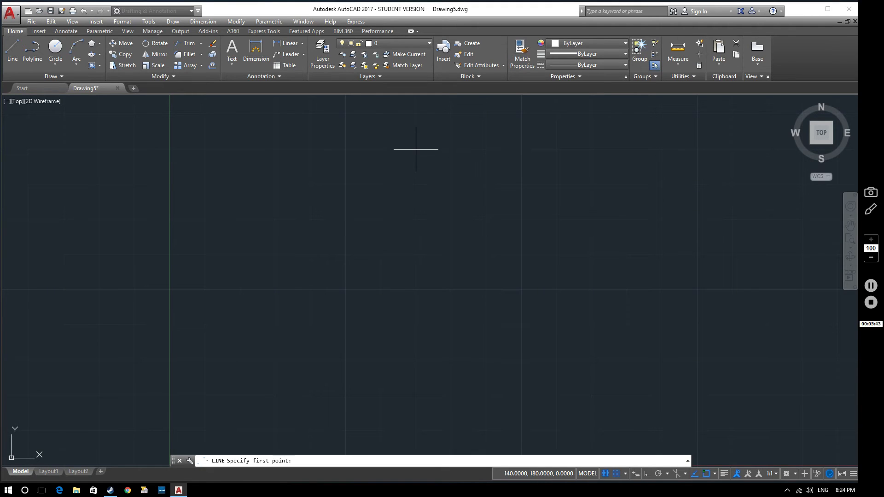
{"action": "mouse_move", "coordinate": [381, 289]}
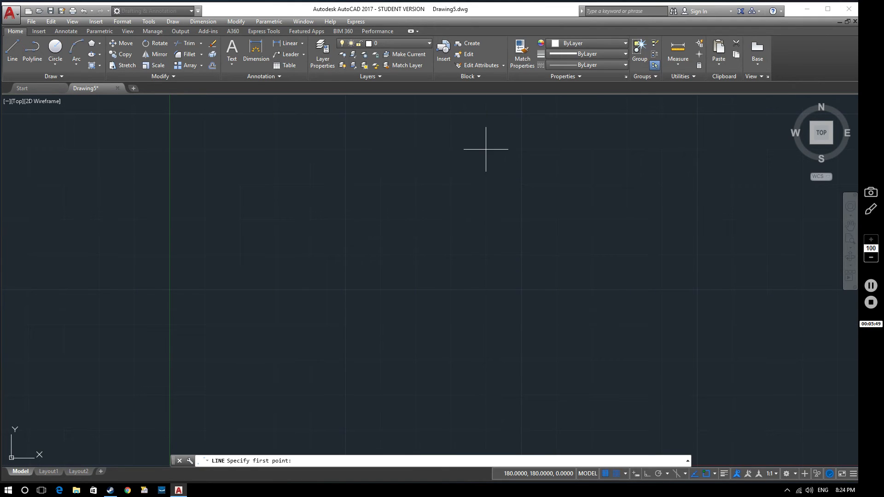
{"action": "mouse_move", "coordinate": [345, 150]}
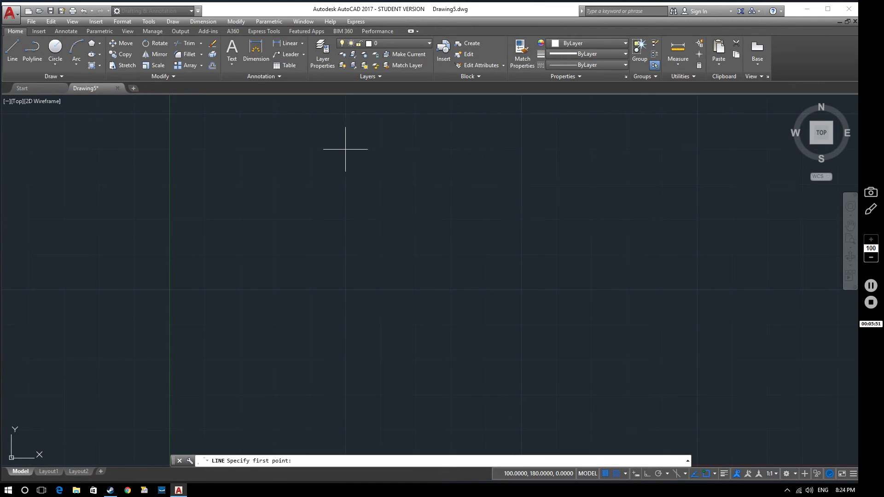
{"action": "mouse_move", "coordinate": [521, 254]}
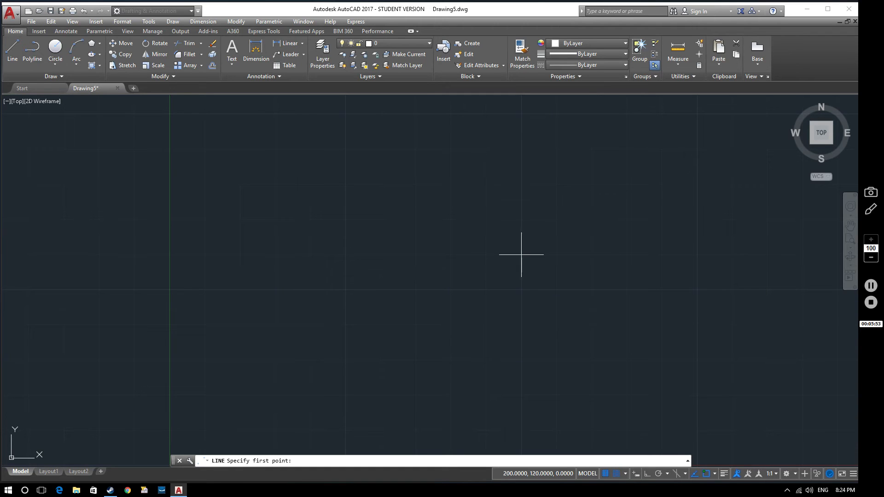
{"action": "left_click", "coordinate": [522, 255]}
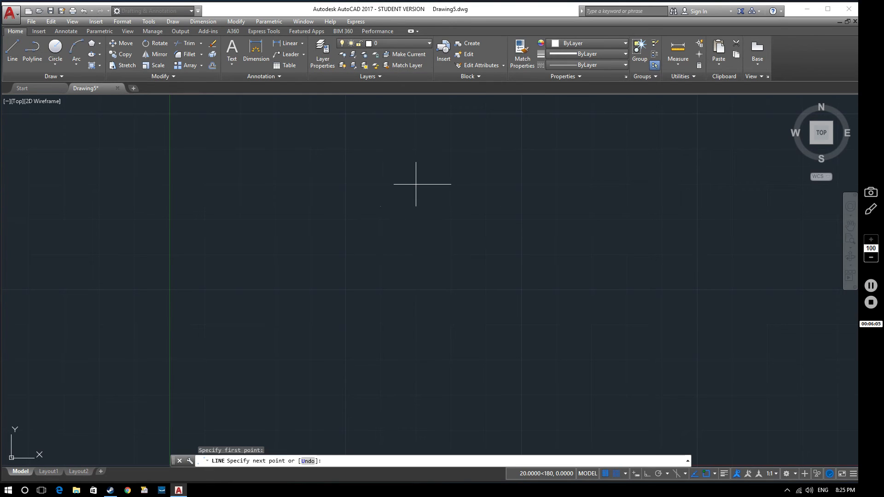
{"action": "mouse_move", "coordinate": [416, 219]}
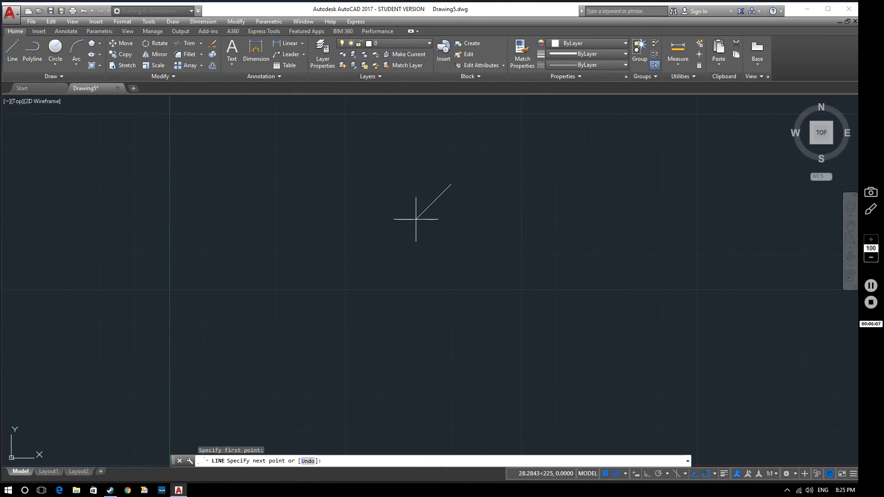
{"action": "key", "text": "Escape"}
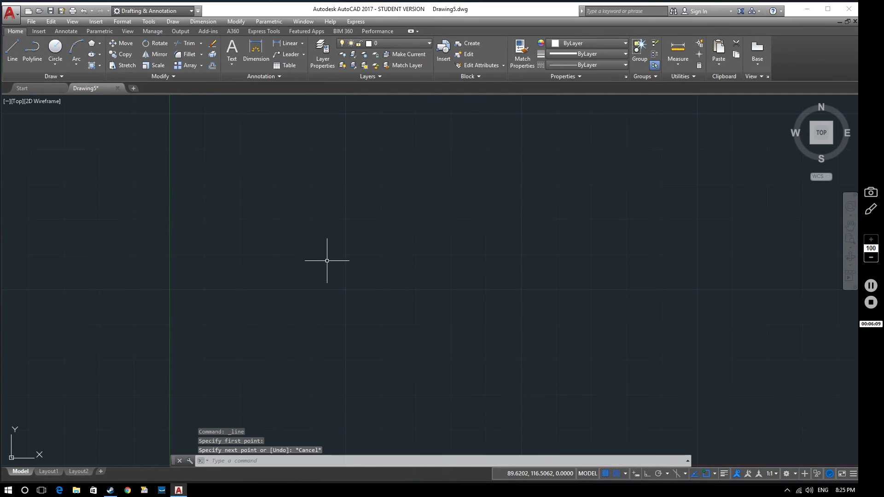
{"action": "mouse_move", "coordinate": [216, 208]}
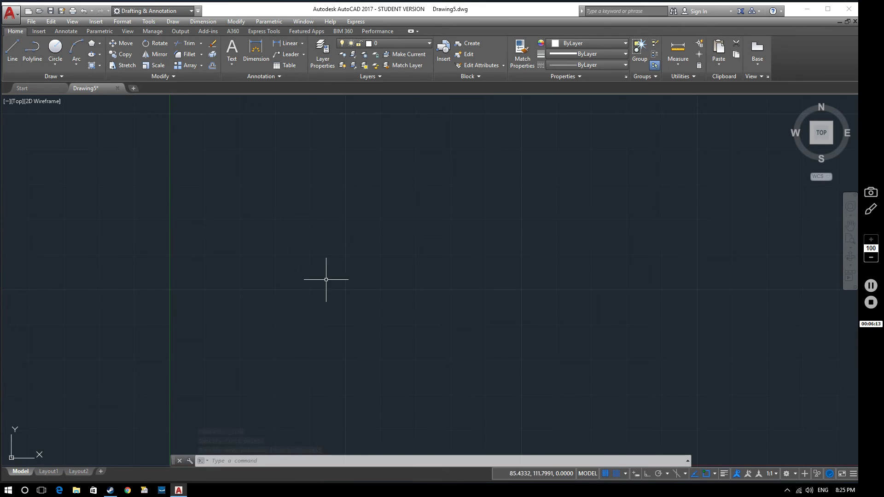
{"action": "mouse_move", "coordinate": [630, 395]}
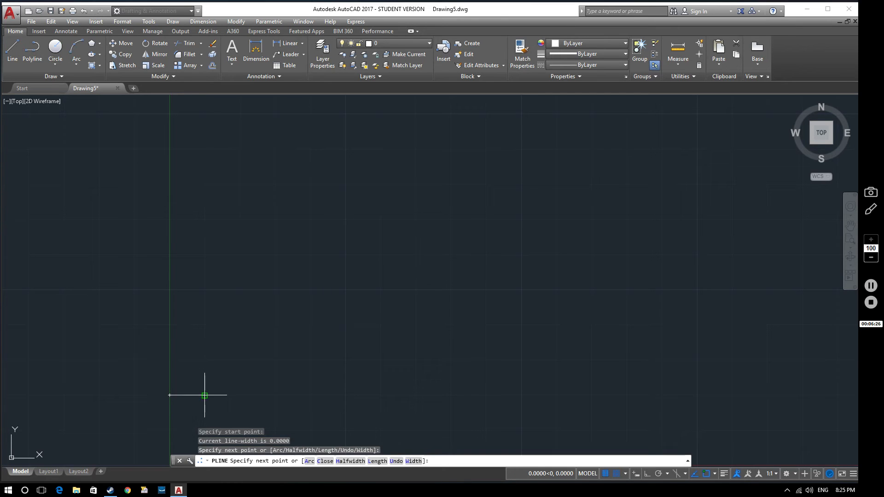
Trace the rack polyline from the lower-left start across the flanks of all three teeth
{"action": "left_click", "coordinate": [239, 291]}
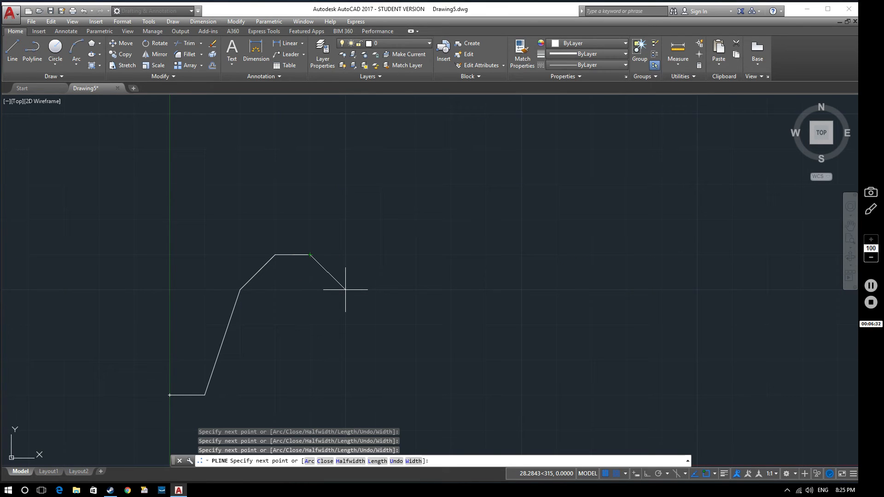
{"action": "mouse_move", "coordinate": [345, 290]}
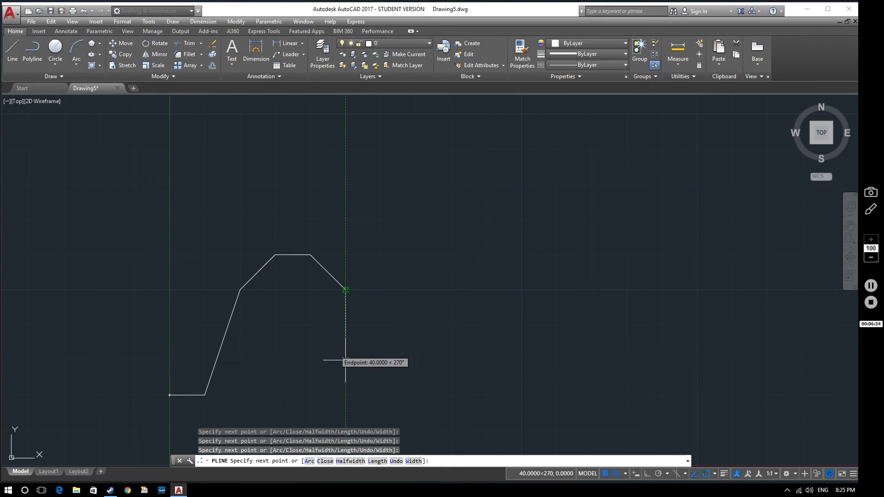
{"action": "left_click", "coordinate": [380, 395]}
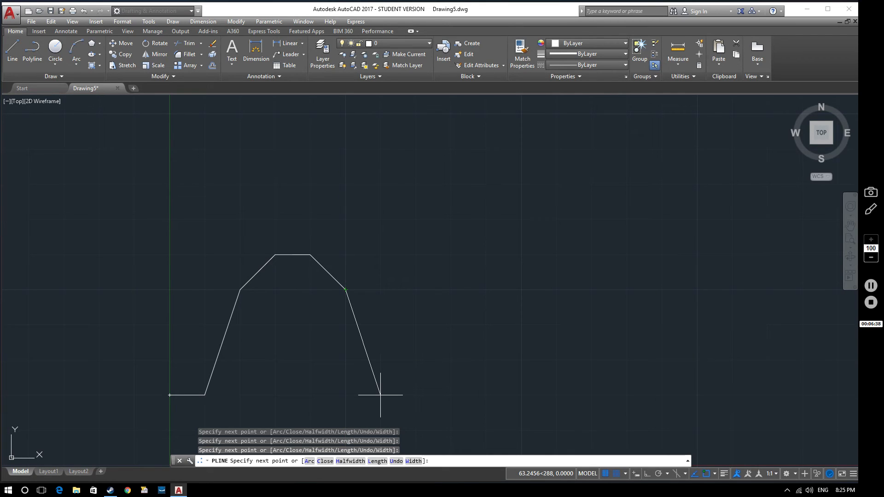
{"action": "left_click", "coordinate": [381, 395]}
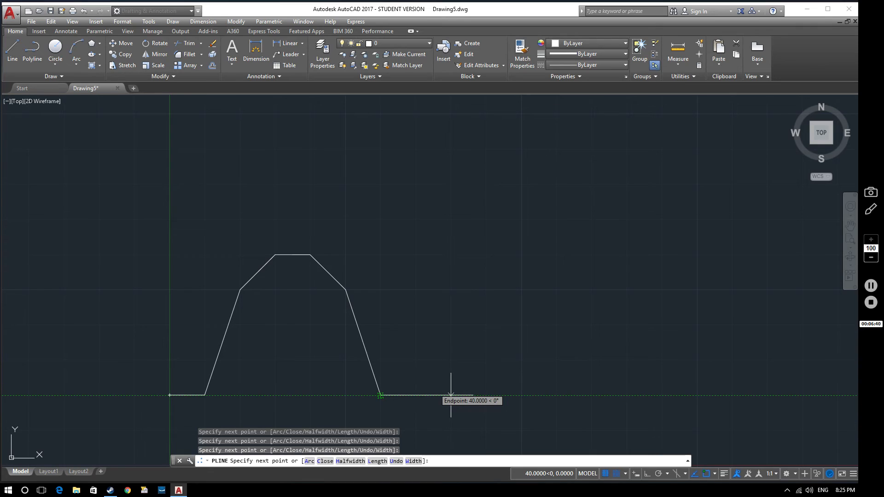
{"action": "left_click", "coordinate": [452, 394]}
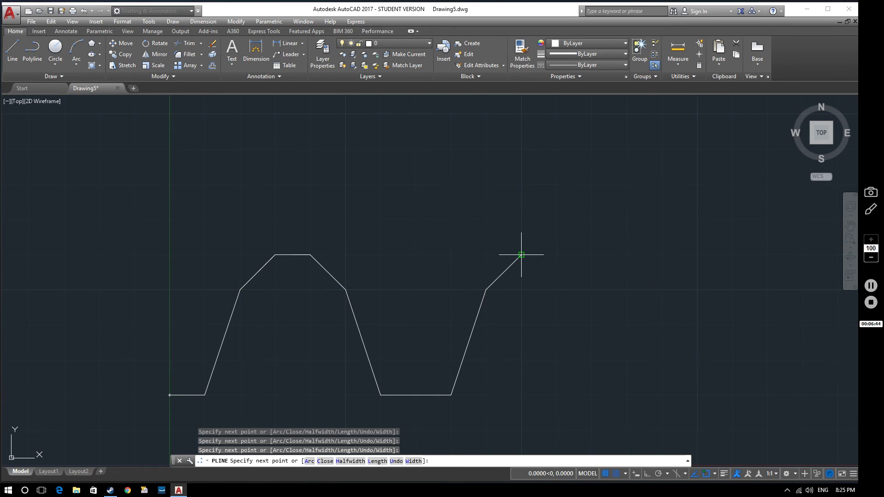
{"action": "left_click", "coordinate": [521, 255]}
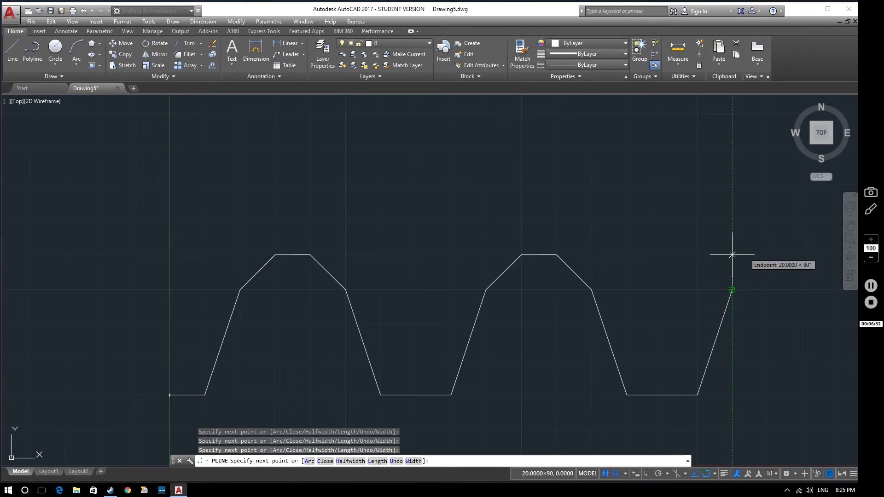
{"action": "mouse_move", "coordinate": [767, 255]}
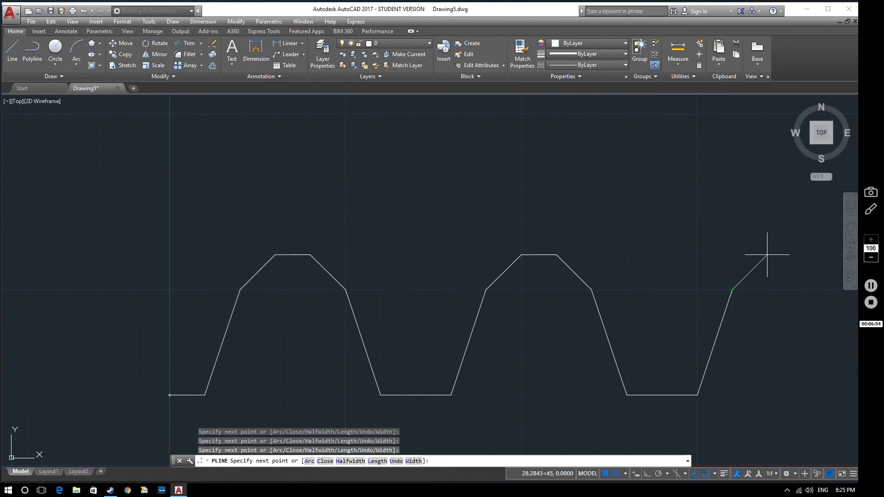
{"action": "left_click", "coordinate": [803, 256]}
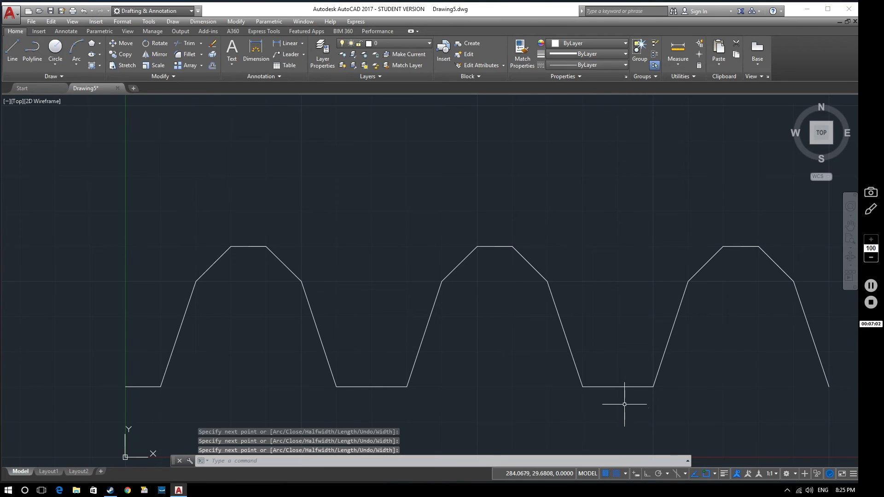
{"action": "mouse_move", "coordinate": [422, 257]}
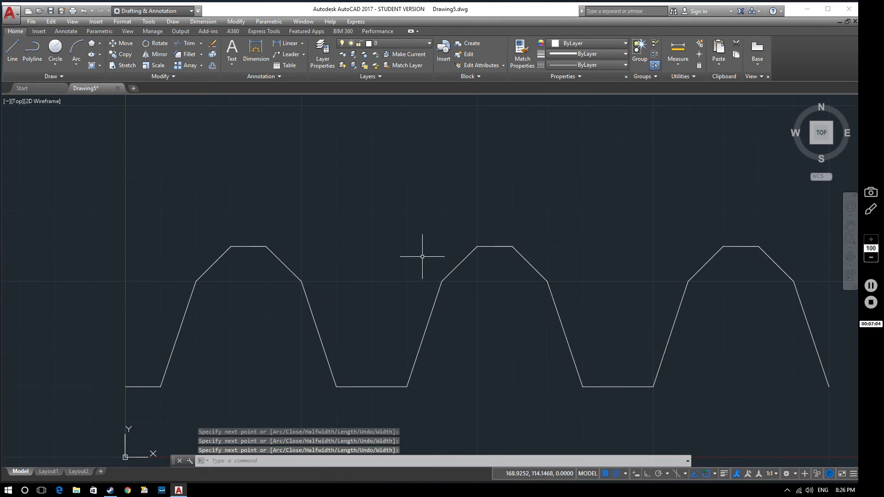
{"action": "mouse_move", "coordinate": [186, 244]}
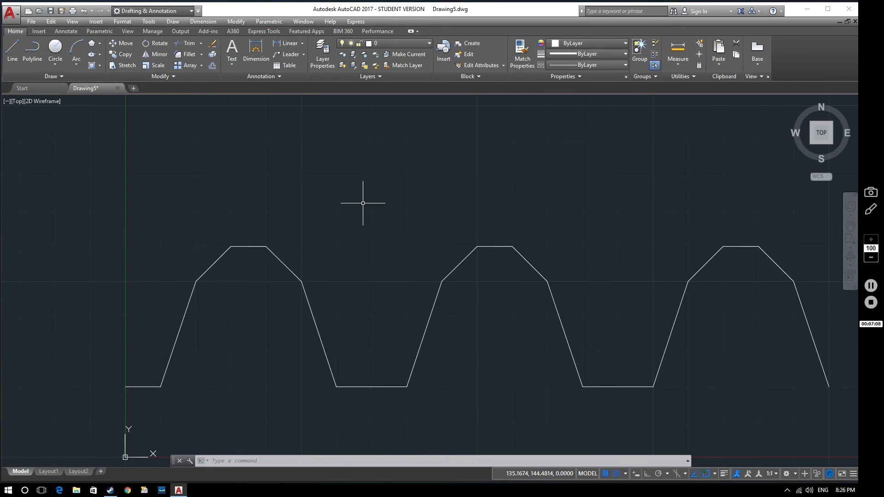
{"action": "mouse_move", "coordinate": [364, 223]}
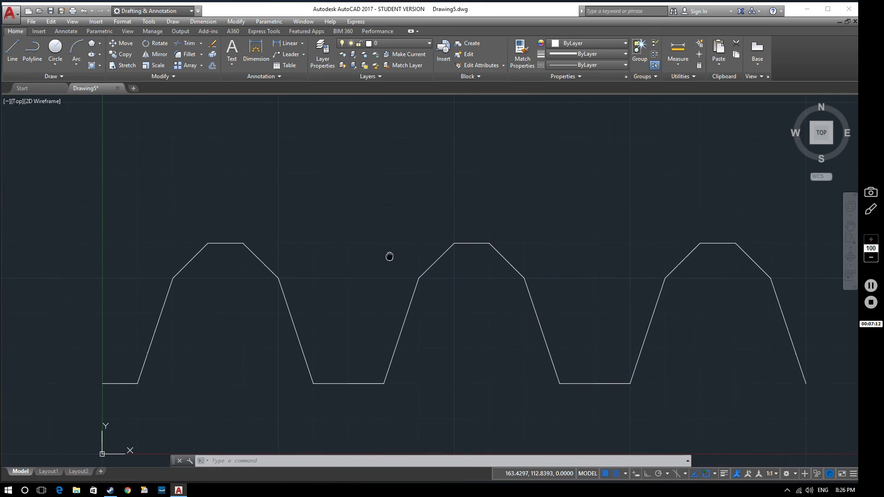
{"action": "mouse_move", "coordinate": [289, 206]}
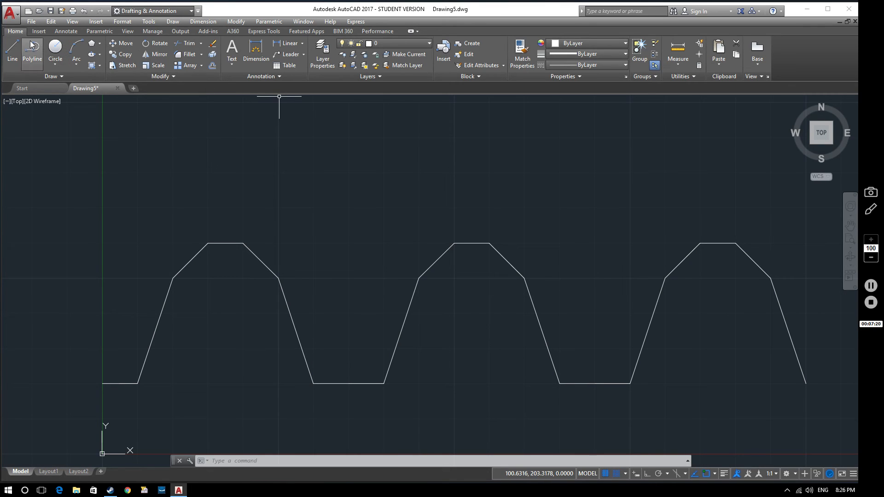
{"action": "mouse_move", "coordinate": [12, 50]}
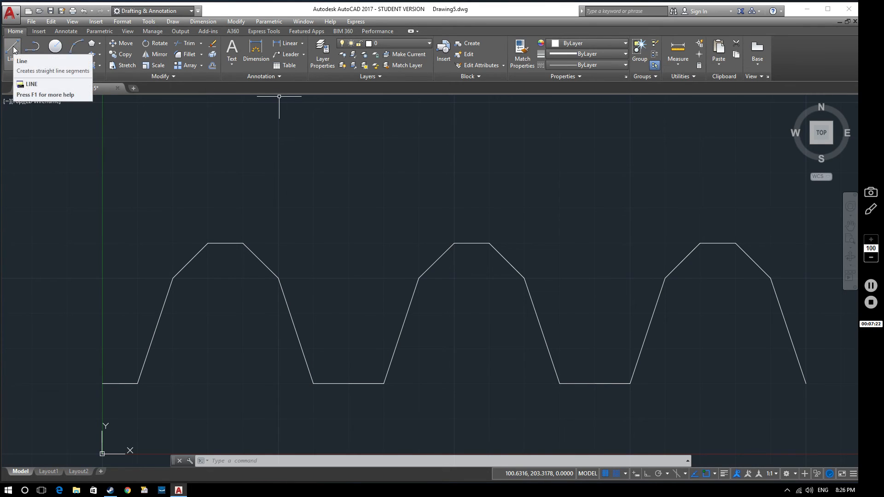
Start the Line tool from the Draw panel
{"action": "left_click", "coordinate": [11, 51]}
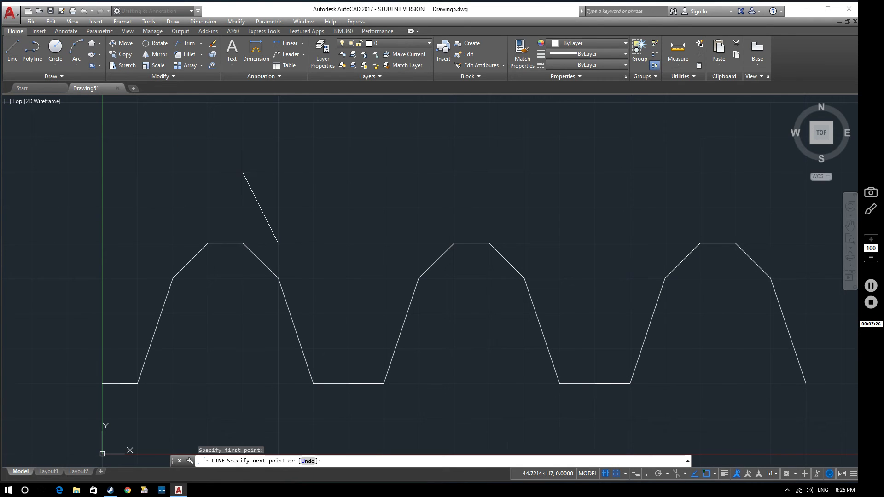
{"action": "mouse_move", "coordinate": [243, 139]}
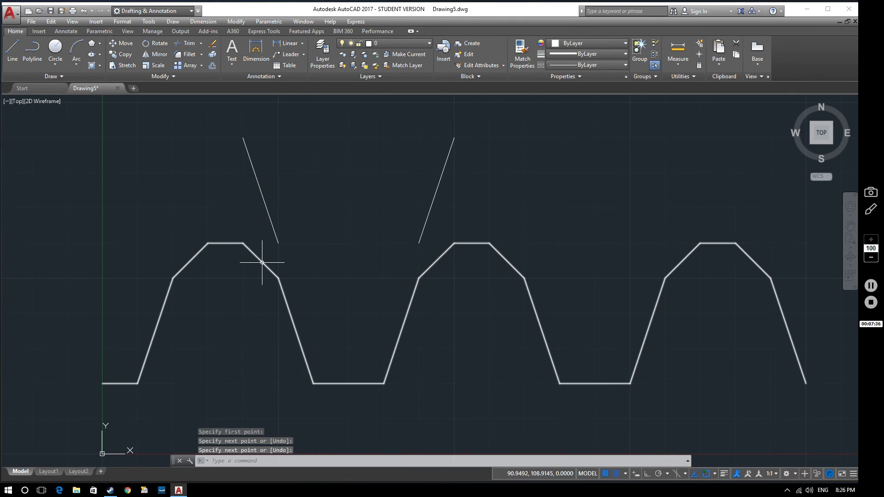
{"action": "mouse_move", "coordinate": [266, 129]}
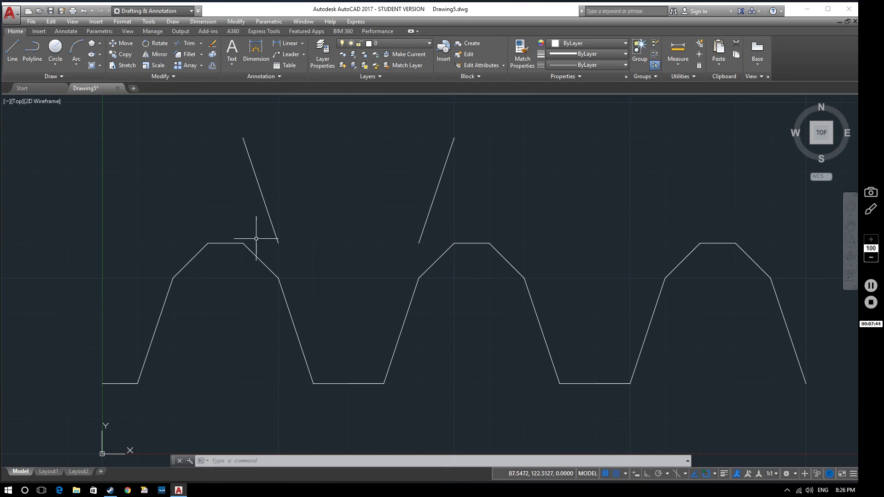
{"action": "mouse_move", "coordinate": [260, 185]}
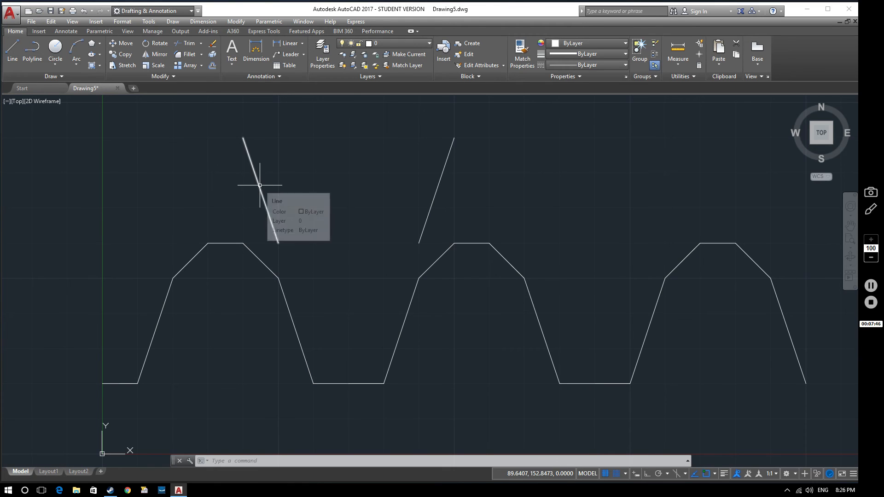
Select the left angled line (100,120 to 80,180) and open its Lineweight choices in Properties
{"action": "left_click", "coordinate": [259, 189]}
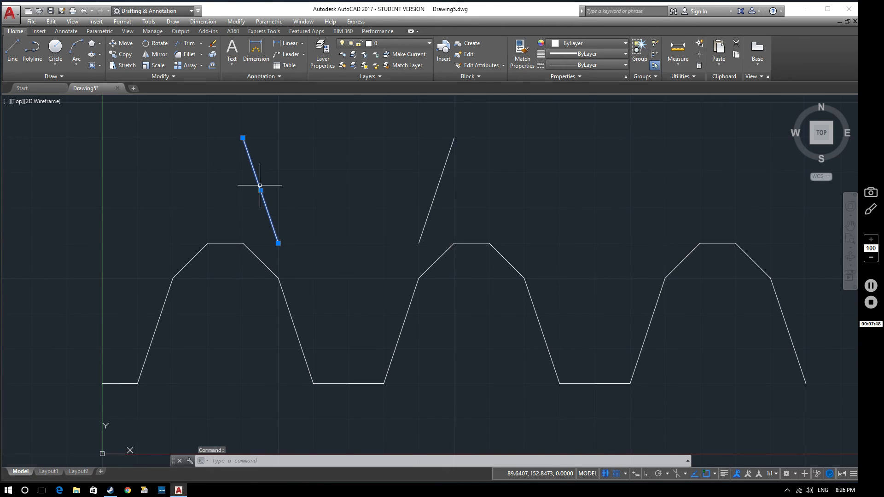
{"action": "type", "text": "pr"}
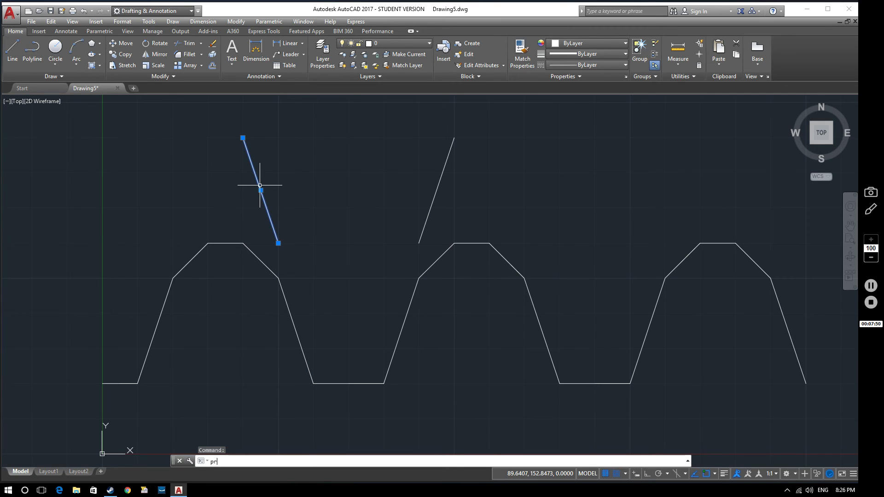
{"action": "type", "text": "R"}
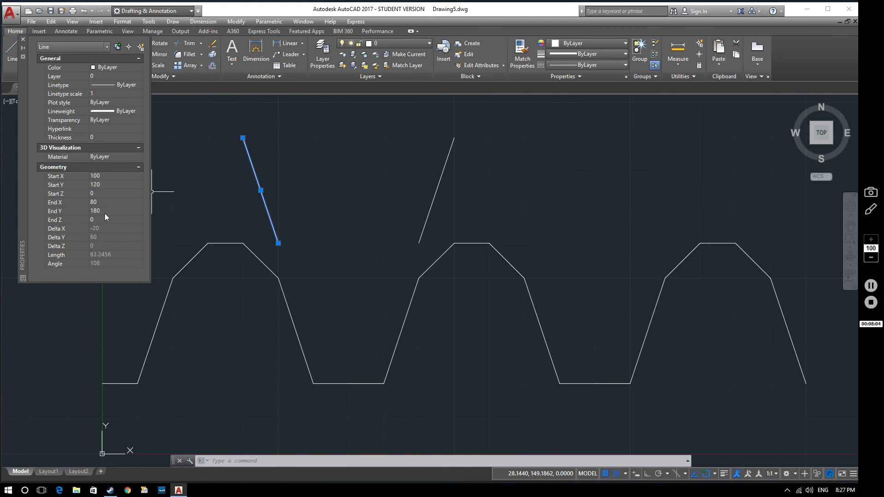
{"action": "mouse_move", "coordinate": [105, 232]}
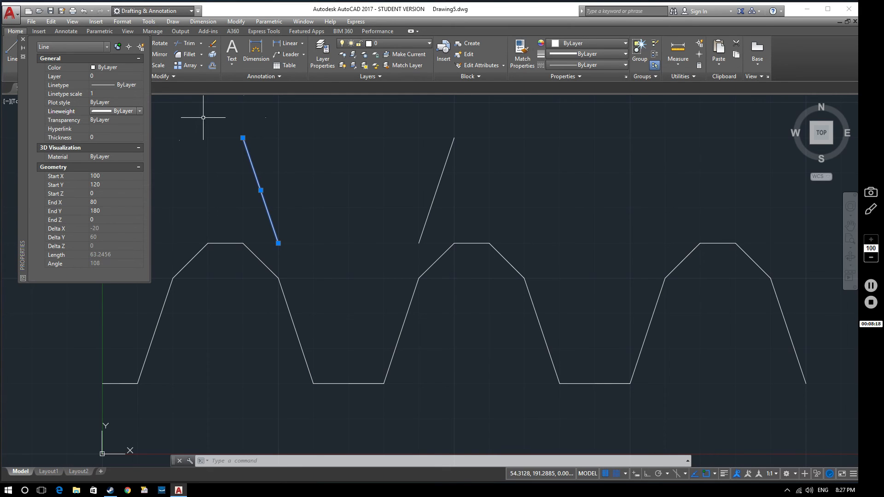
{"action": "mouse_move", "coordinate": [105, 131]}
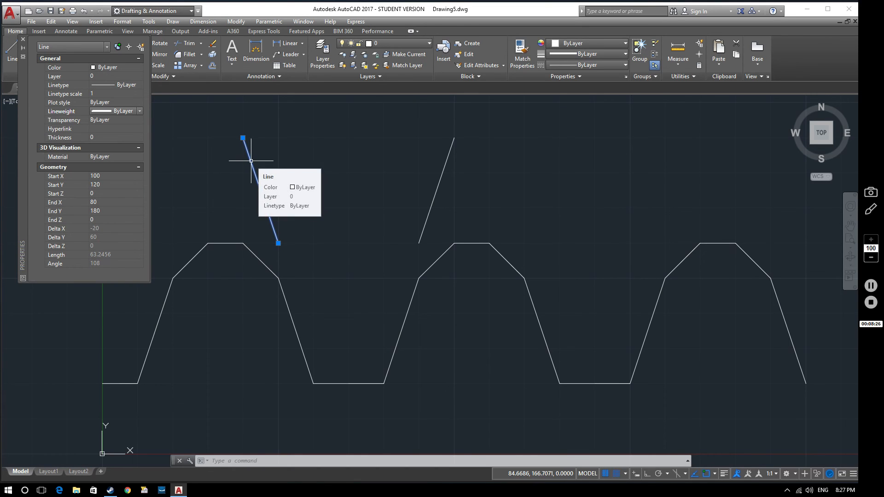
{"action": "left_click", "coordinate": [243, 138]}
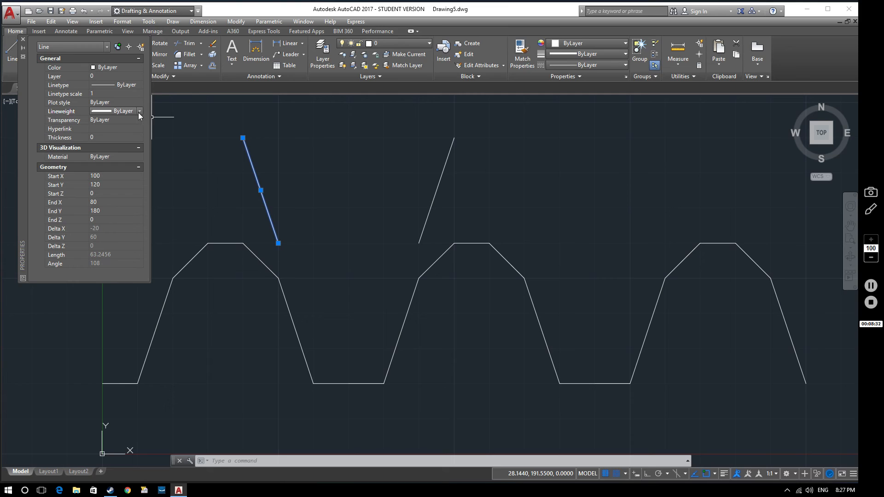
{"action": "left_click", "coordinate": [139, 110]}
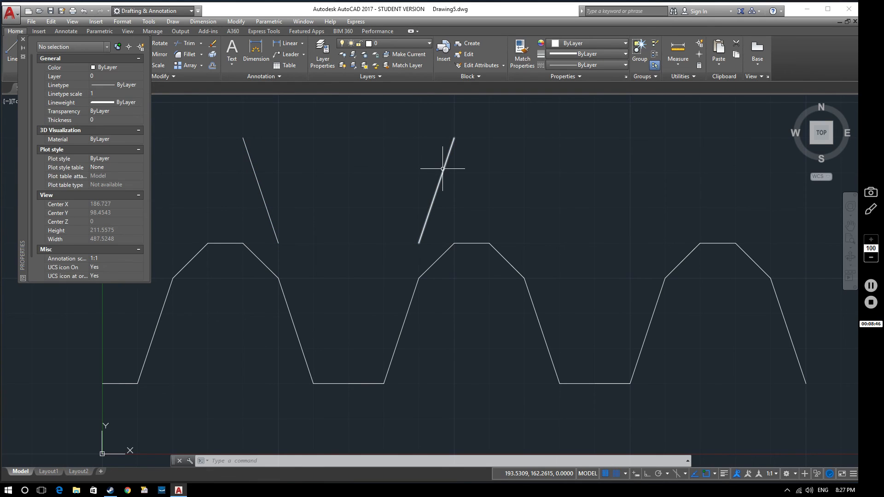
Give the right angled line (180,120 to 200,180) a 0.13 mm lineweight, then deselect it
{"action": "left_click", "coordinate": [436, 190]}
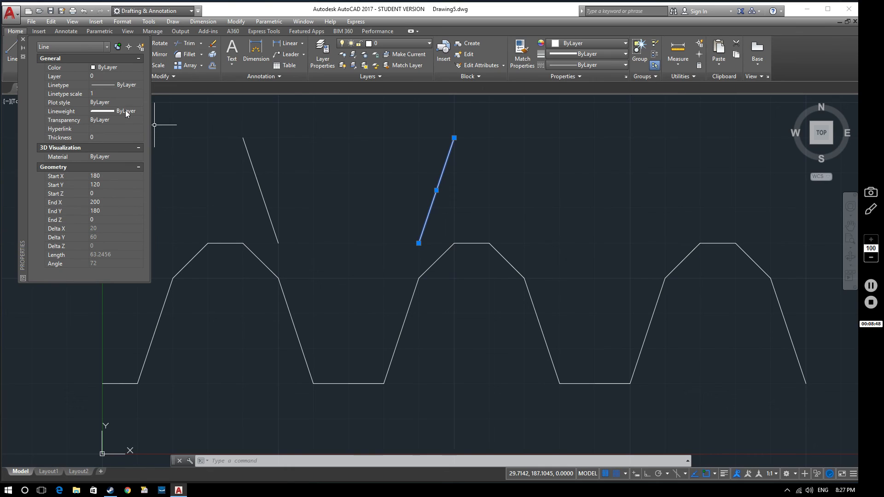
{"action": "left_click", "coordinate": [139, 111]}
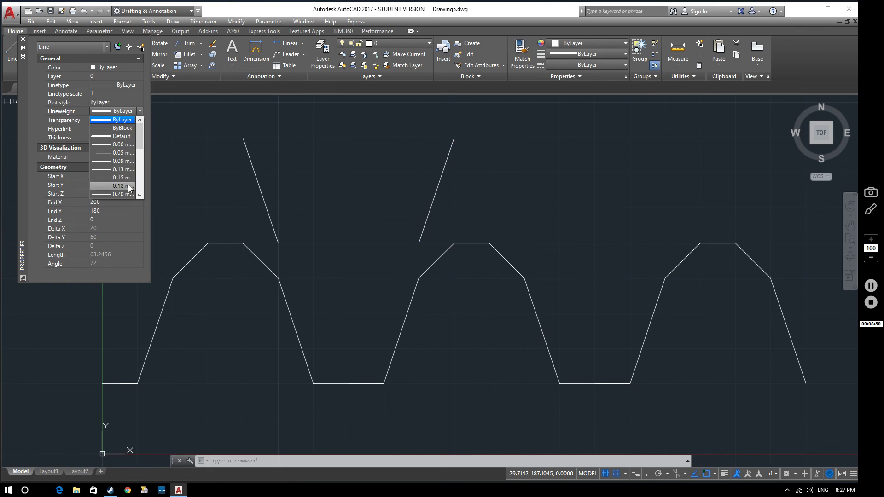
{"action": "left_click", "coordinate": [121, 169]}
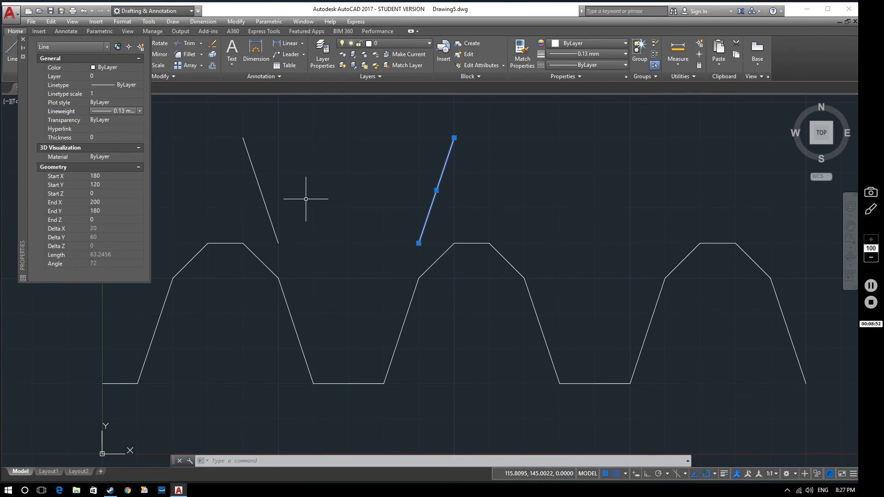
{"action": "left_click", "coordinate": [305, 281]}
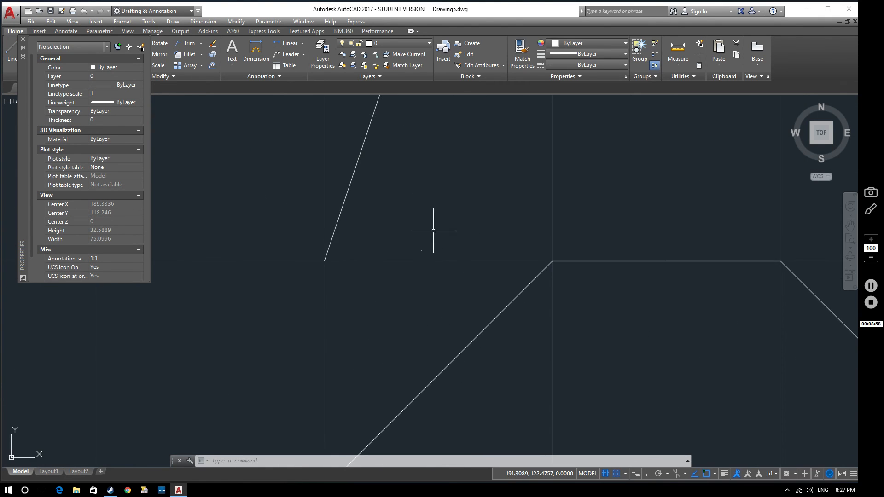
{"action": "mouse_move", "coordinate": [423, 276]}
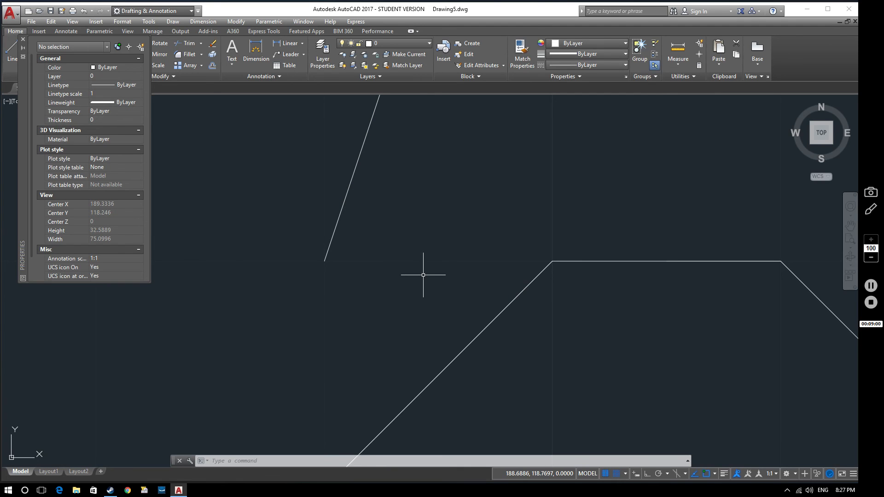
Bring the whole rack into view and open the status bar customization list
{"action": "scroll", "scroll_direction": "down", "scroll_amount": 3}
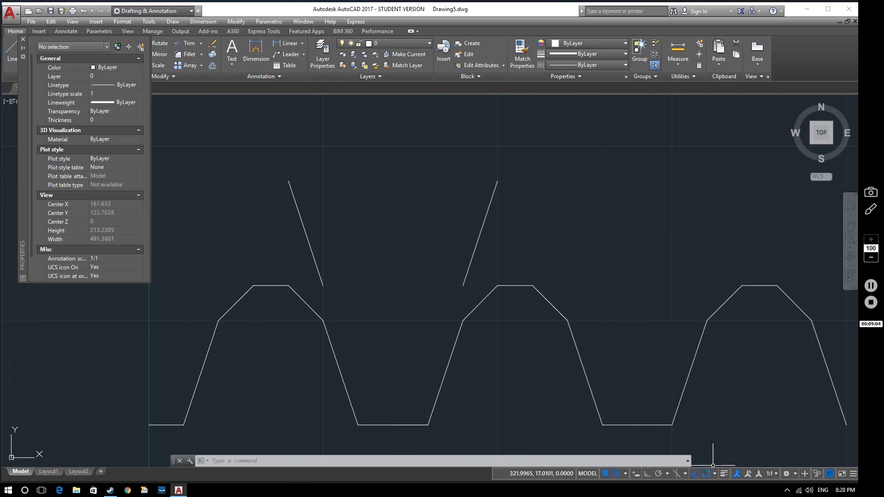
{"action": "mouse_move", "coordinate": [725, 474]}
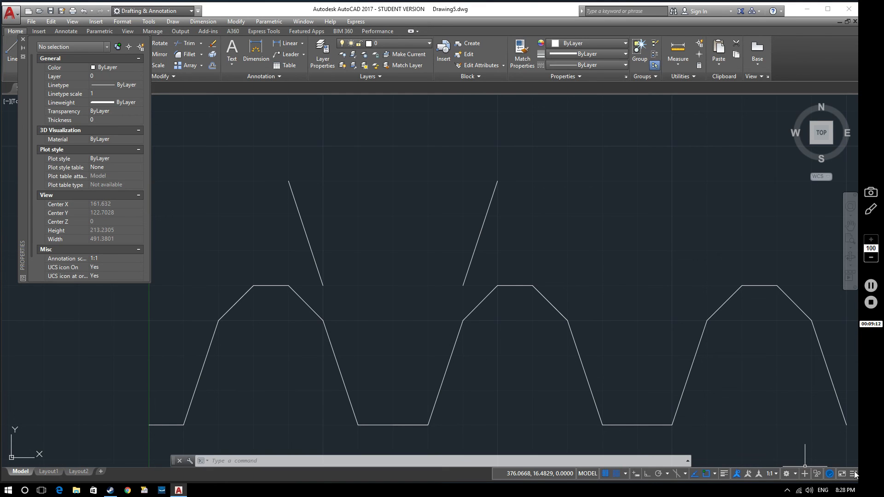
{"action": "left_click", "coordinate": [876, 474]}
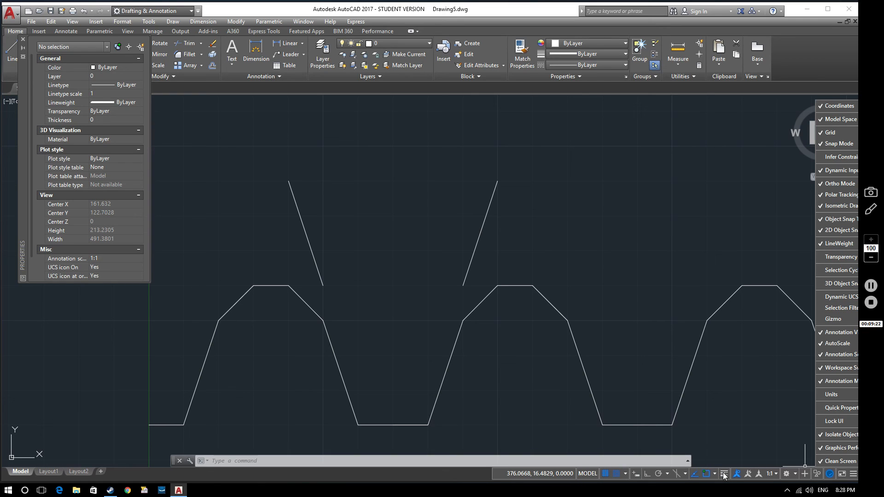
{"action": "mouse_move", "coordinate": [724, 474]}
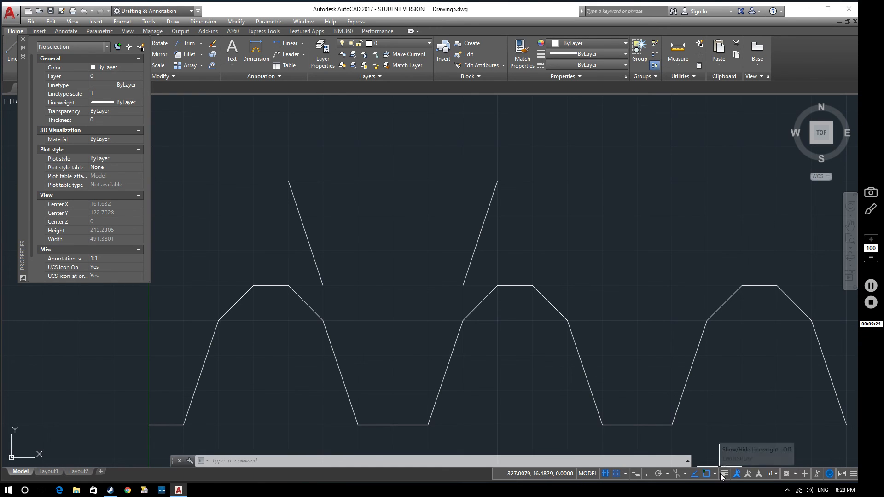
Turn on lineweight display and inspect the middle tooth's thick outline against the thin lines
{"action": "left_click", "coordinate": [724, 474]}
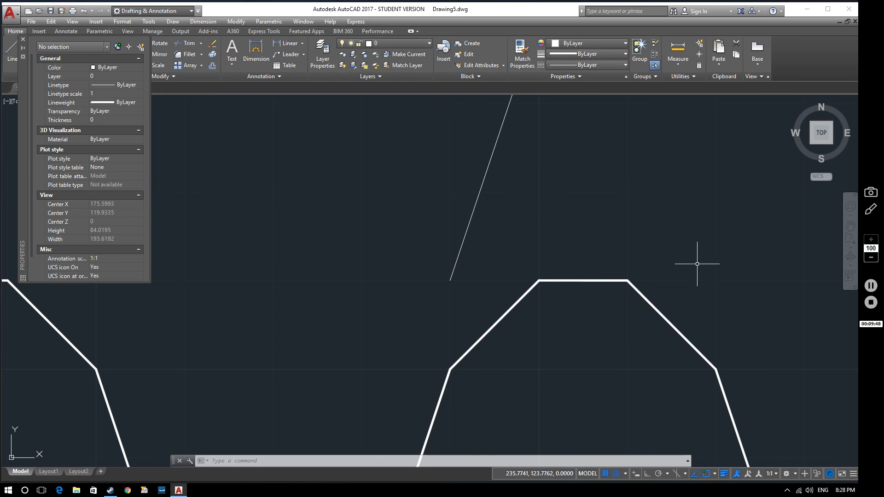
{"action": "mouse_move", "coordinate": [507, 186]}
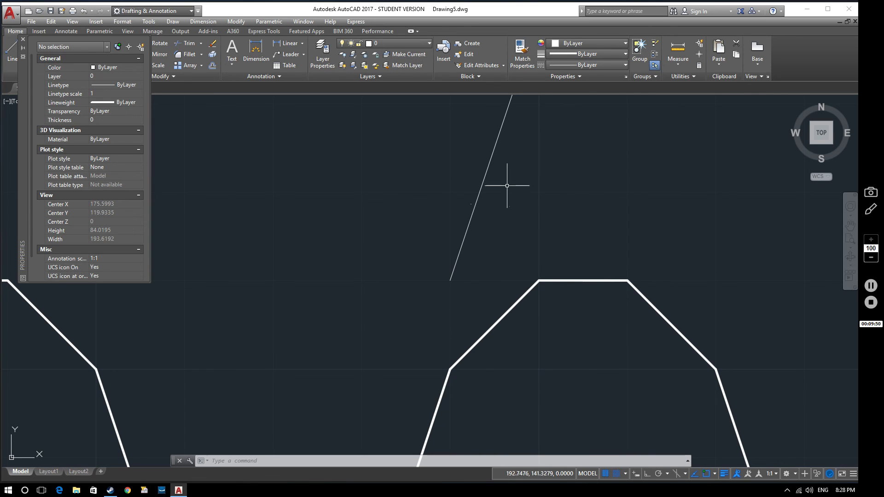
{"action": "scroll", "scroll_direction": "down", "scroll_amount": 3}
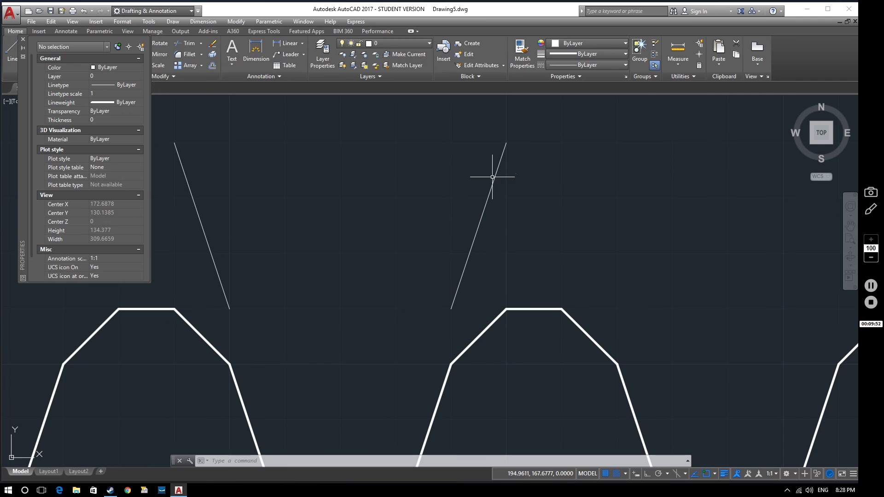
{"action": "left_click_drag", "start_coordinate": [494, 178], "coordinate": [529, 236]}
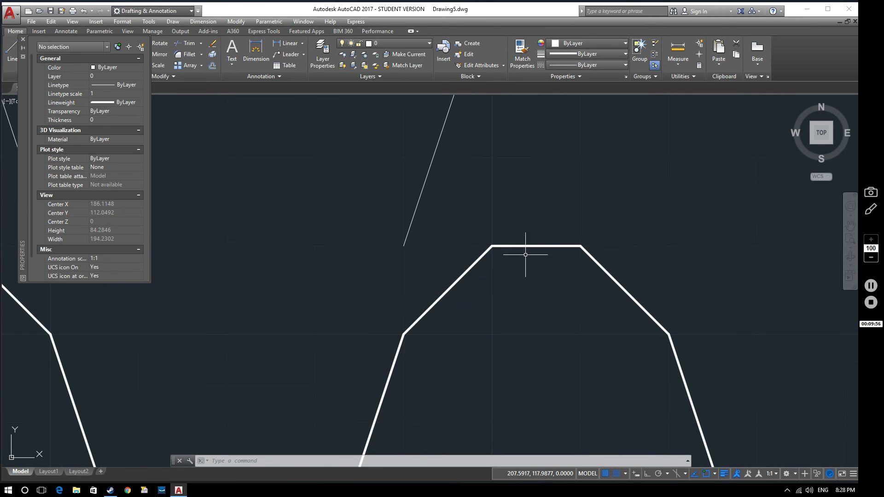
{"action": "scroll", "scroll_direction": "up", "scroll_amount": 3}
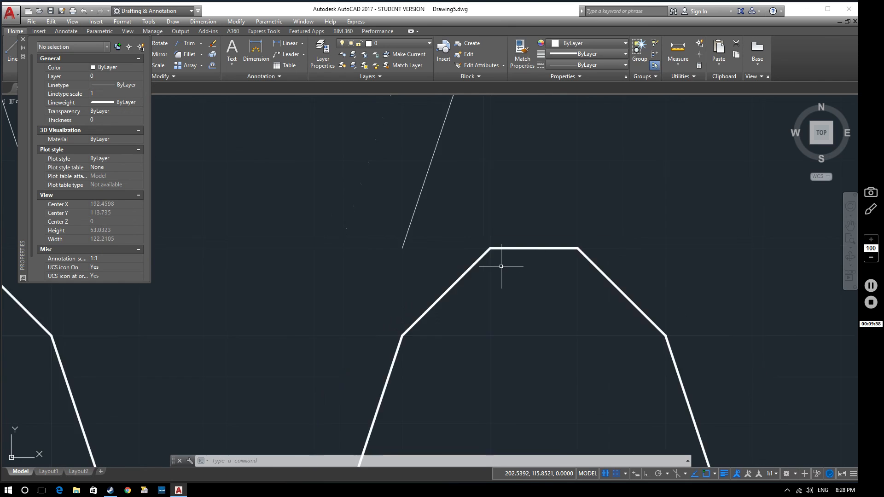
{"action": "scroll", "scroll_direction": "down", "scroll_amount": 3}
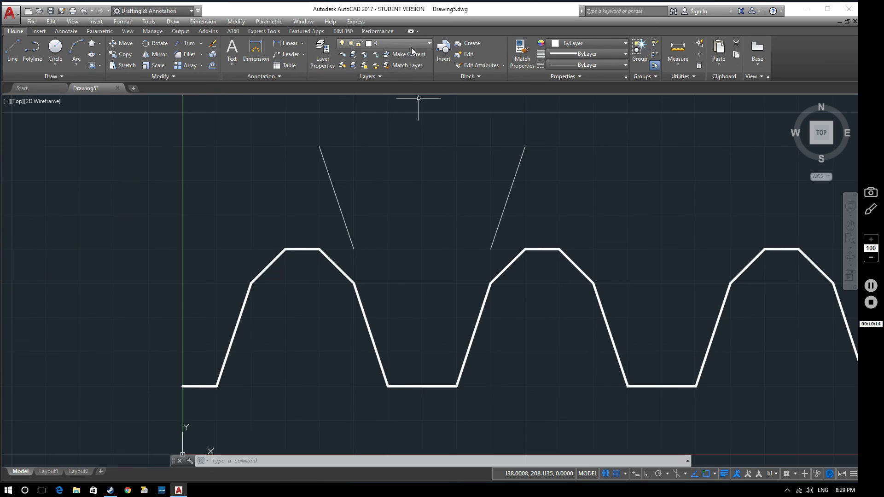
{"action": "mouse_move", "coordinate": [405, 106]}
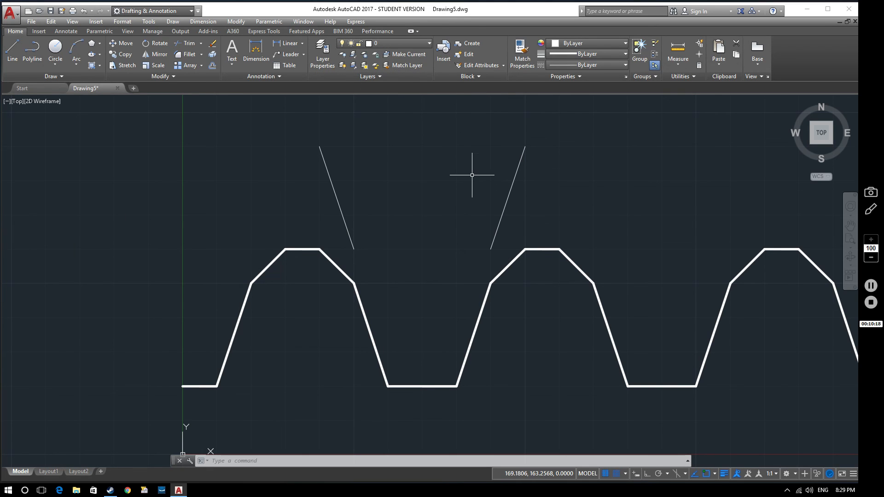
{"action": "mouse_move", "coordinate": [484, 181]}
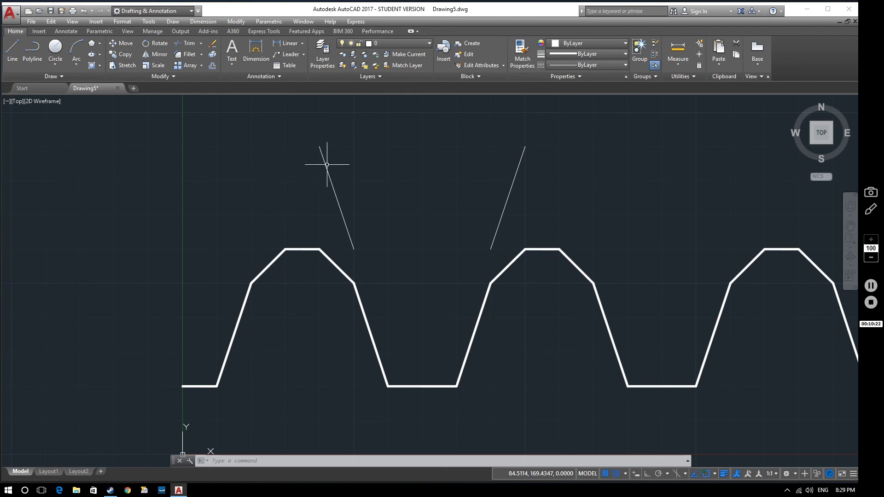
{"action": "mouse_move", "coordinate": [645, 184]}
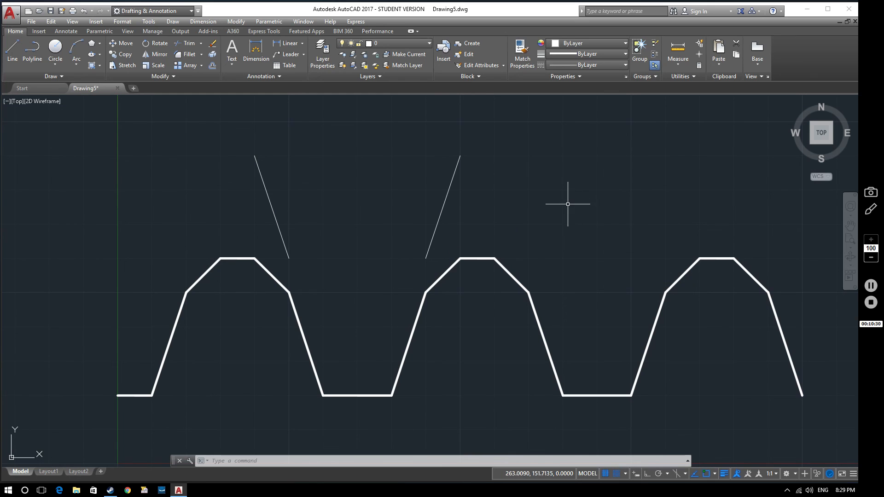
{"action": "mouse_move", "coordinate": [361, 334]}
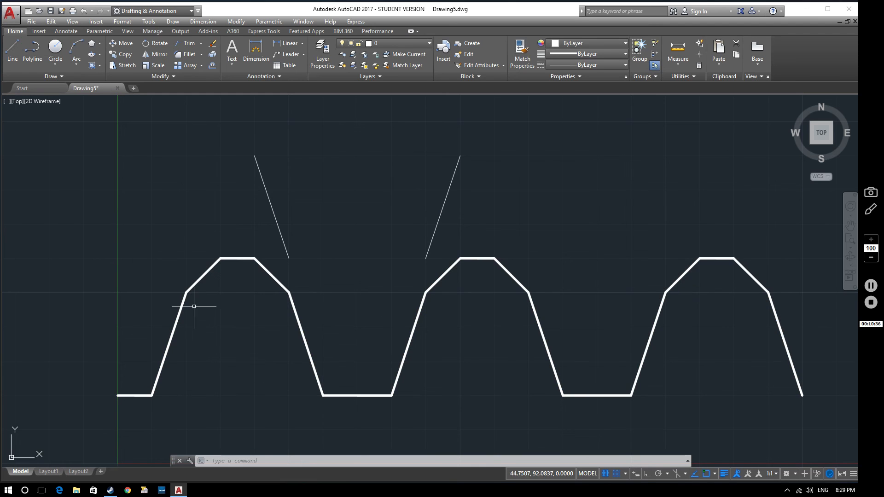
{"action": "mouse_move", "coordinate": [428, 261]}
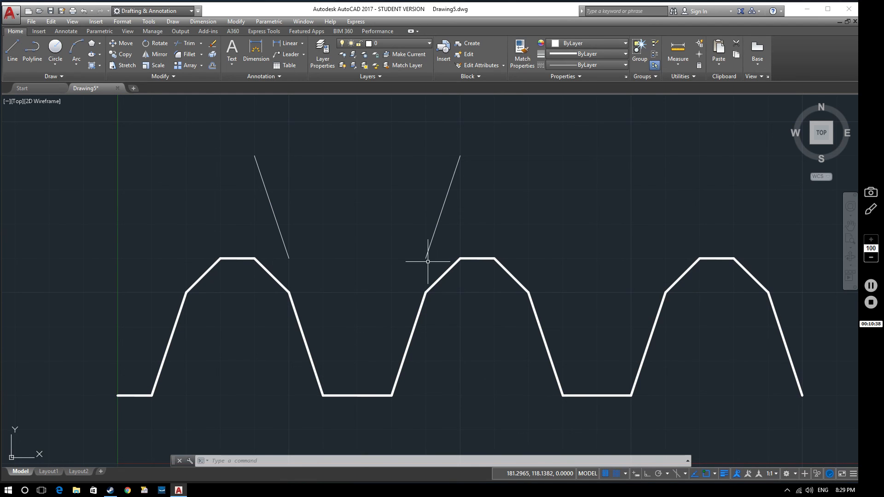
{"action": "mouse_move", "coordinate": [578, 338]}
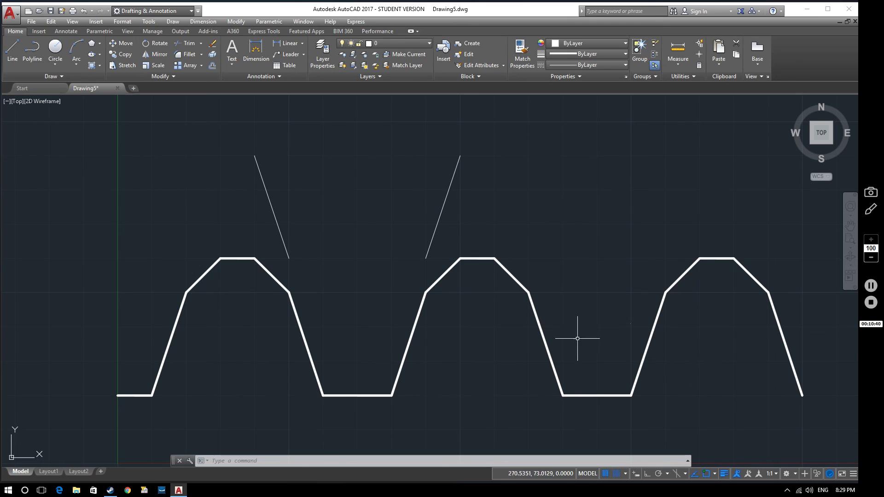
{"action": "mouse_move", "coordinate": [662, 214]}
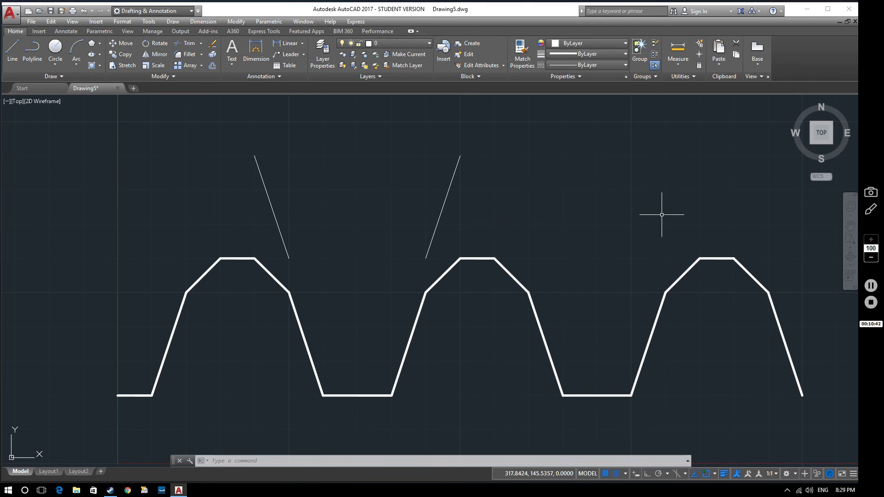
{"action": "mouse_move", "coordinate": [767, 249]}
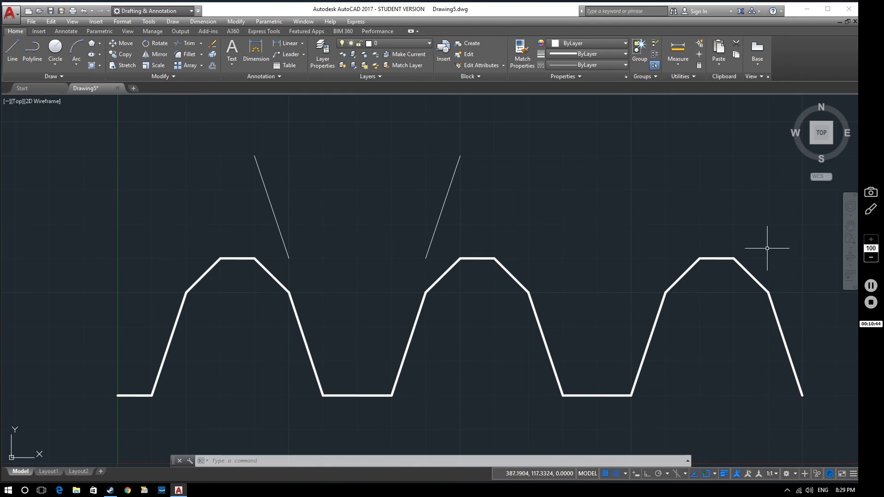